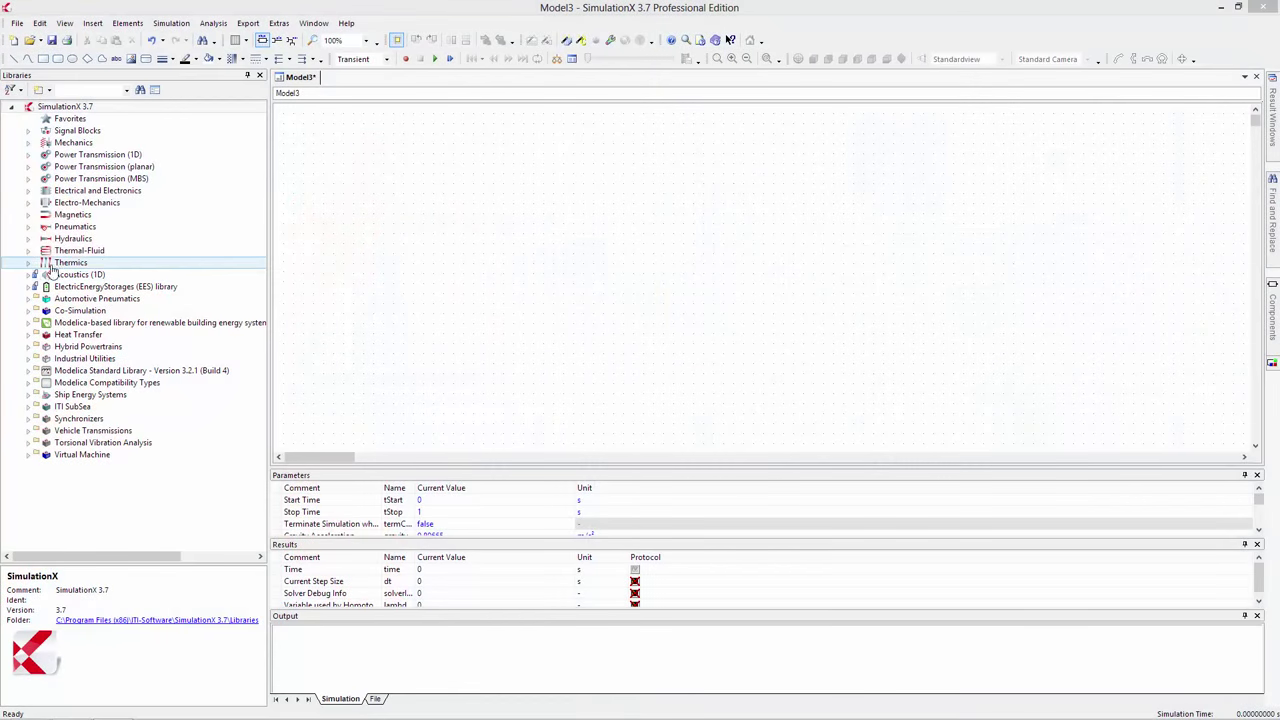
- Place a Pressure Supply from Pneumatics > Basic Elements and edit its Supply Pressure
left_click(28, 226)
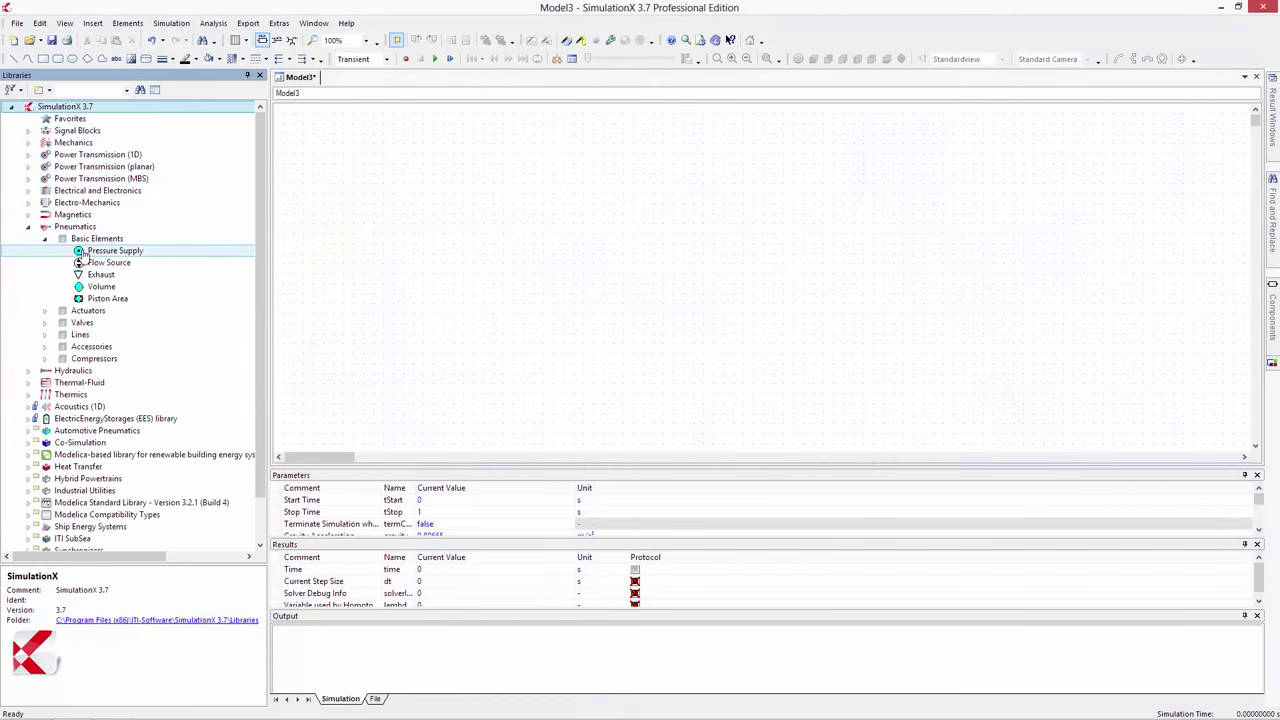
left_click_drag(112, 250, 364, 204)
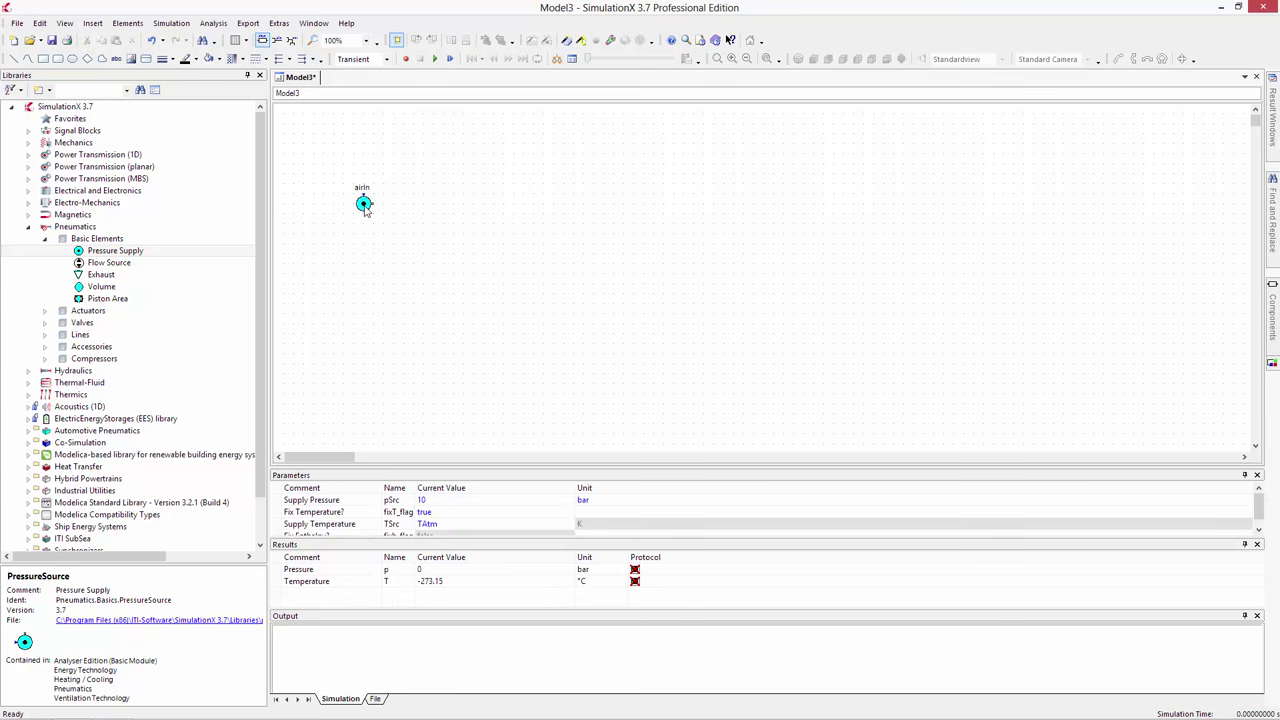
double_click(364, 204)
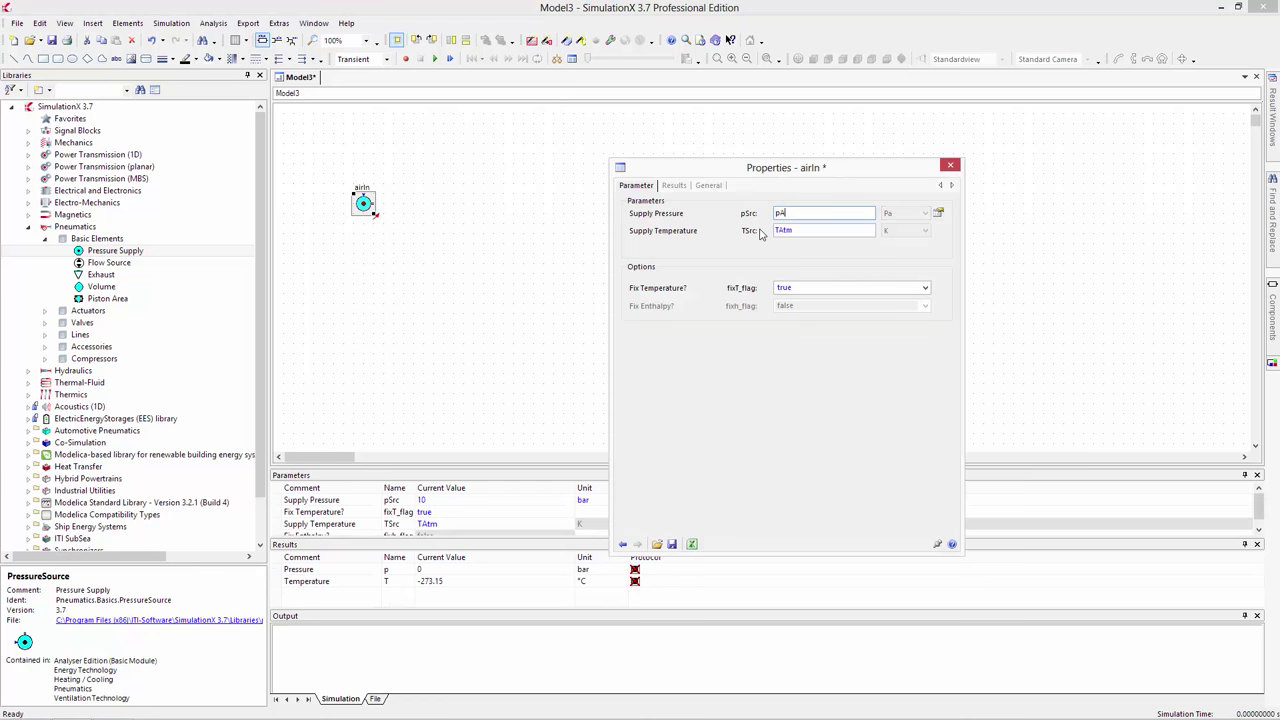
left_click(948, 164)
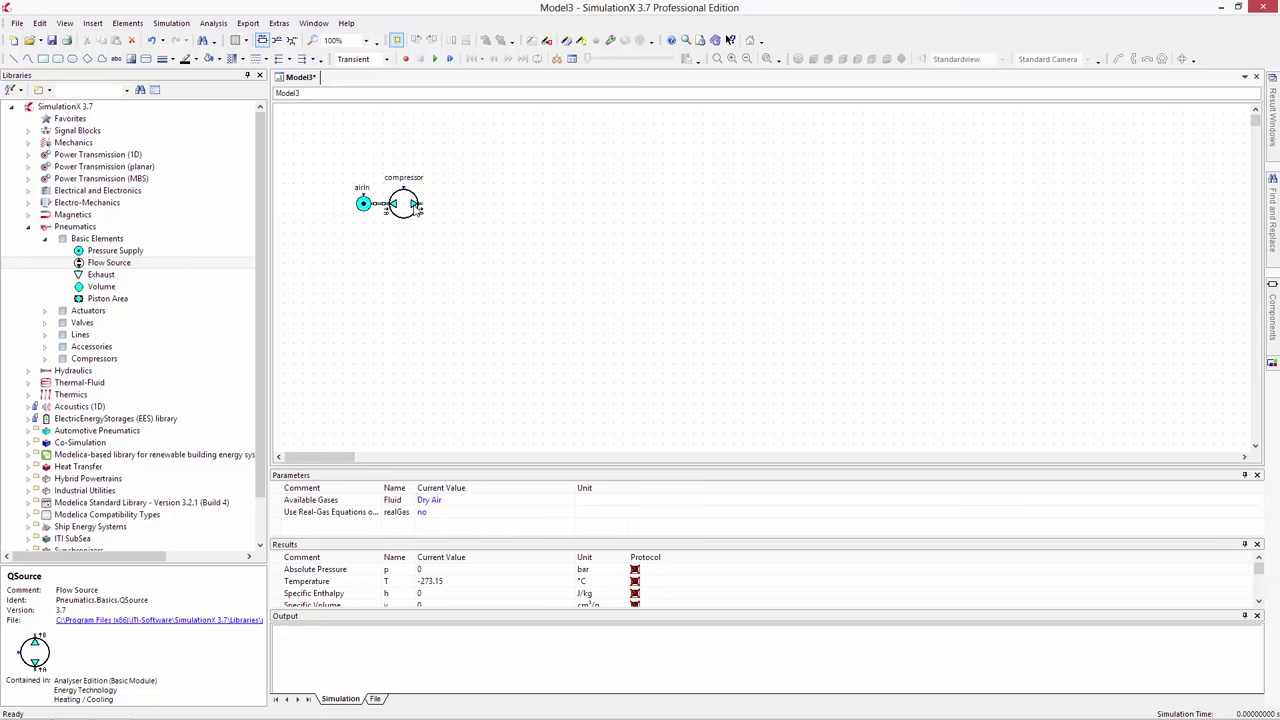
- Switch the compressor to a Volume Flow source with a flow value of 100
double_click(402, 204)
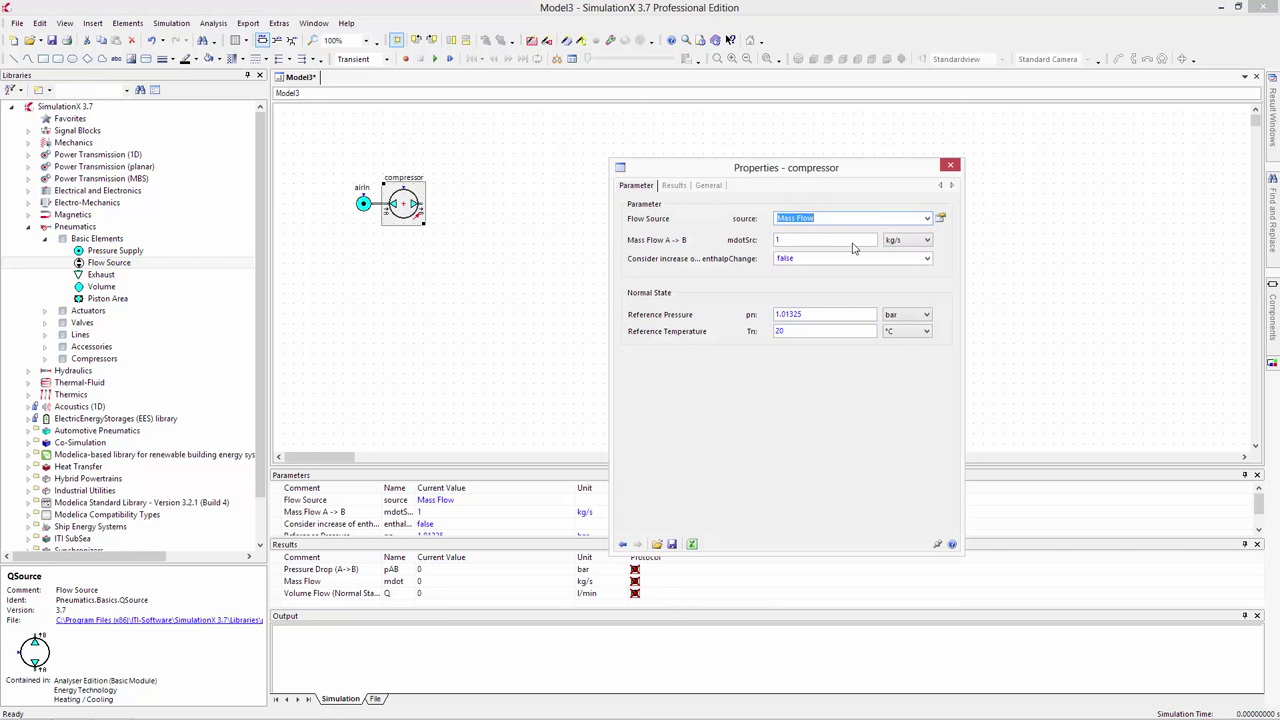
left_click(924, 240)
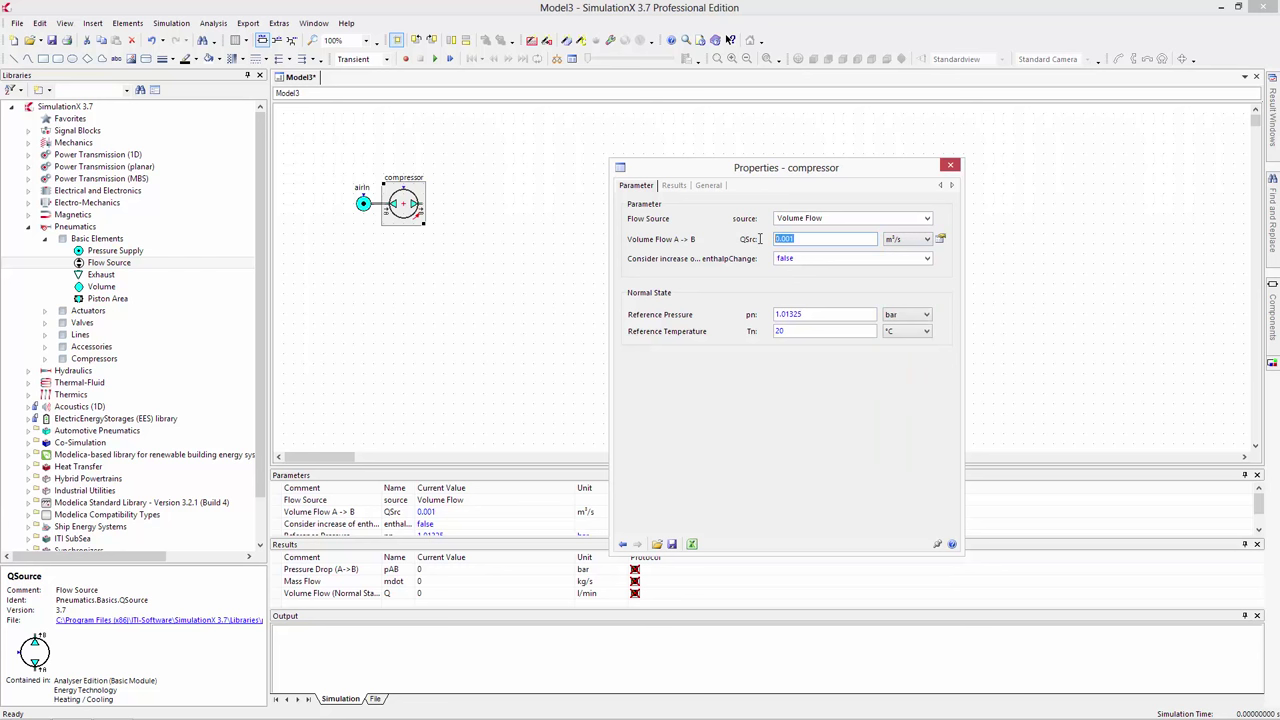
type("100")
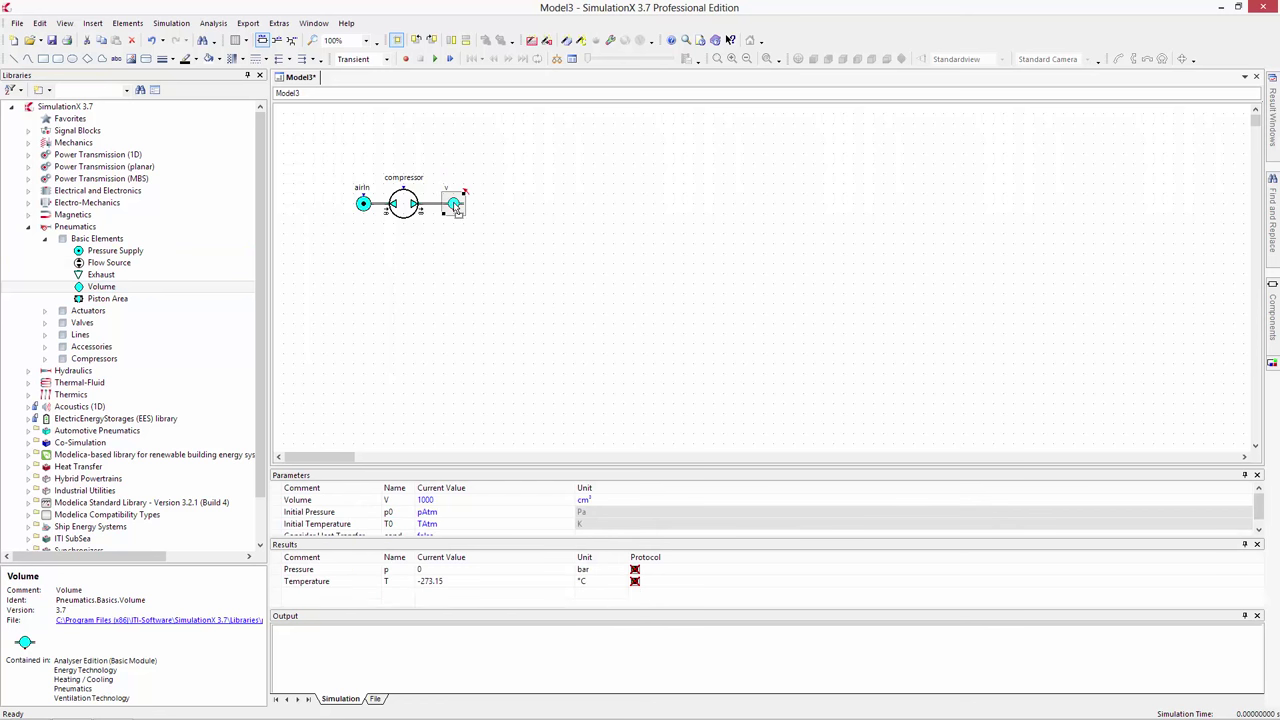
- Check the new Volume element's properties and pick the next element from Basic Elements
double_click(452, 204)
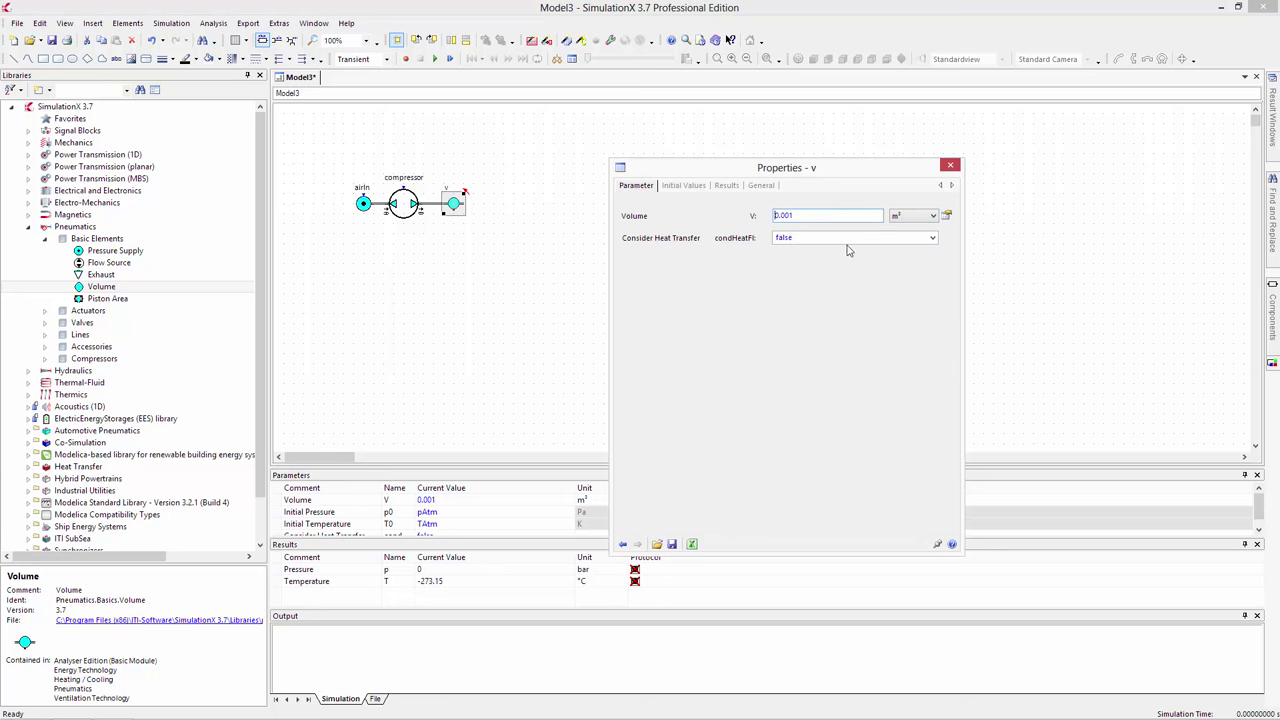
left_click(948, 164)
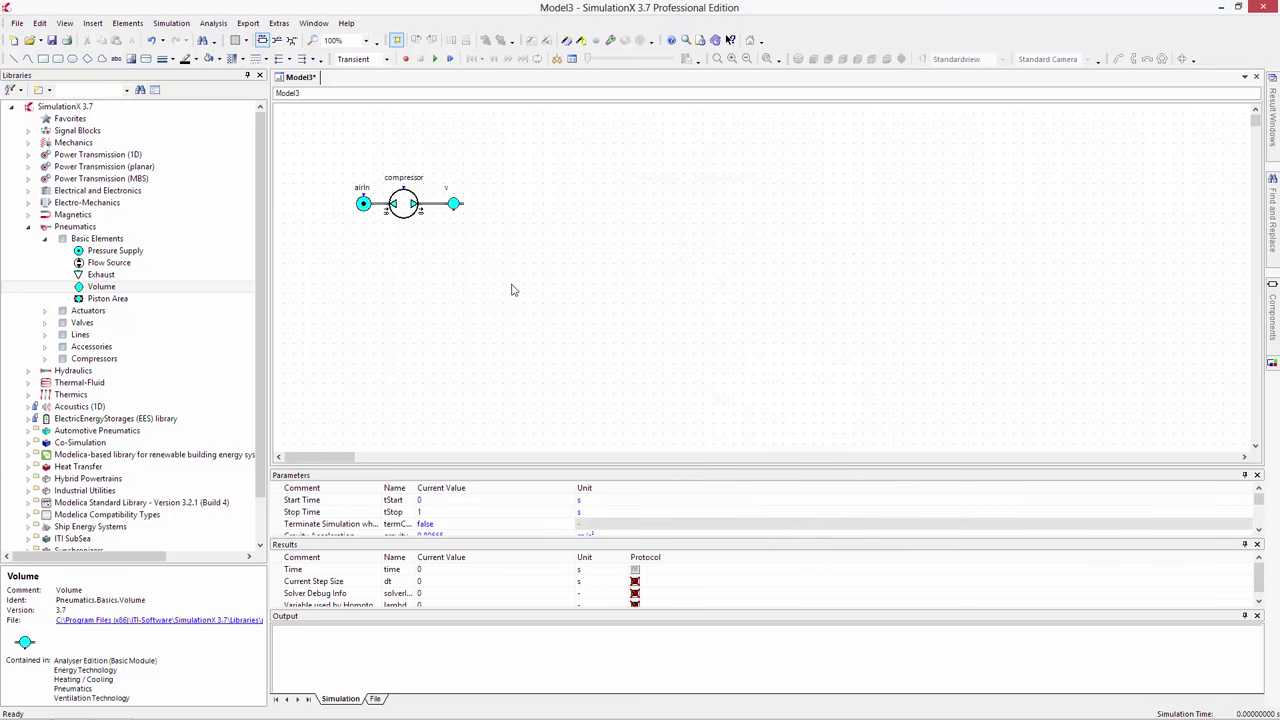
left_click(96, 238)
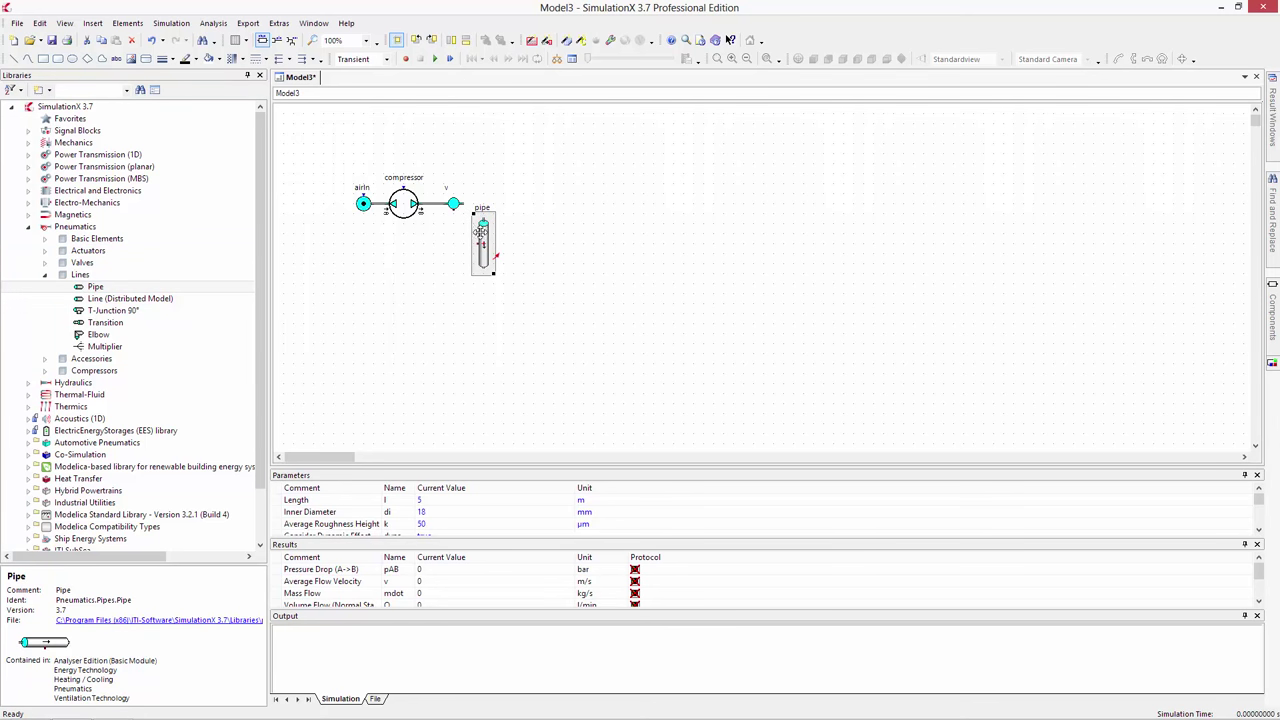
- Set the pipe to length 500, inner diameter 1.5 with its unit, and dynamic effects off
double_click(480, 240)
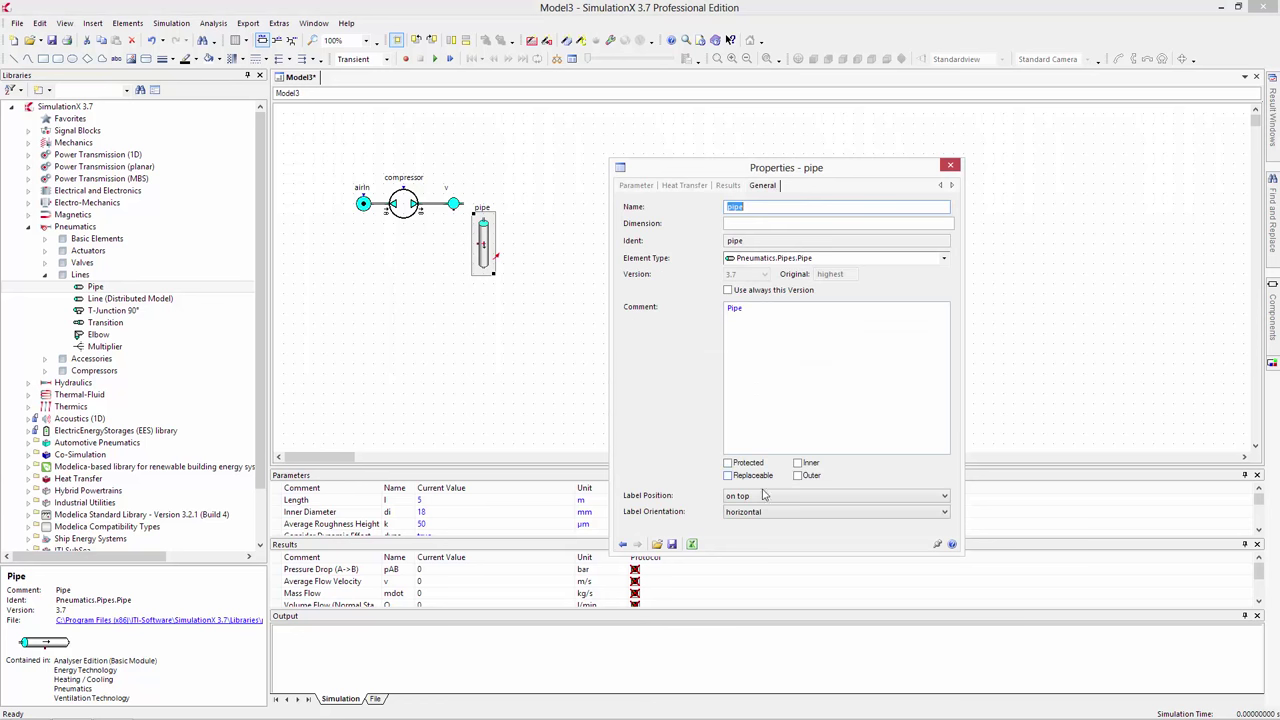
left_click(948, 164)
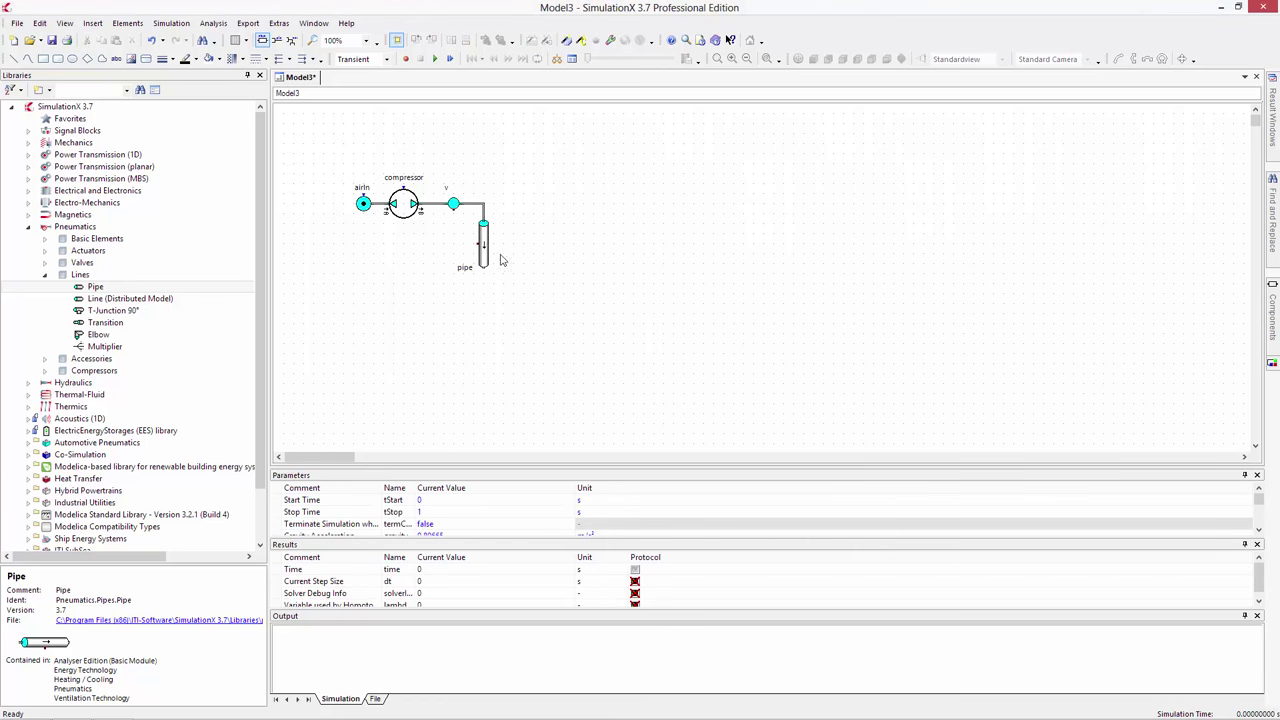
double_click(484, 240)
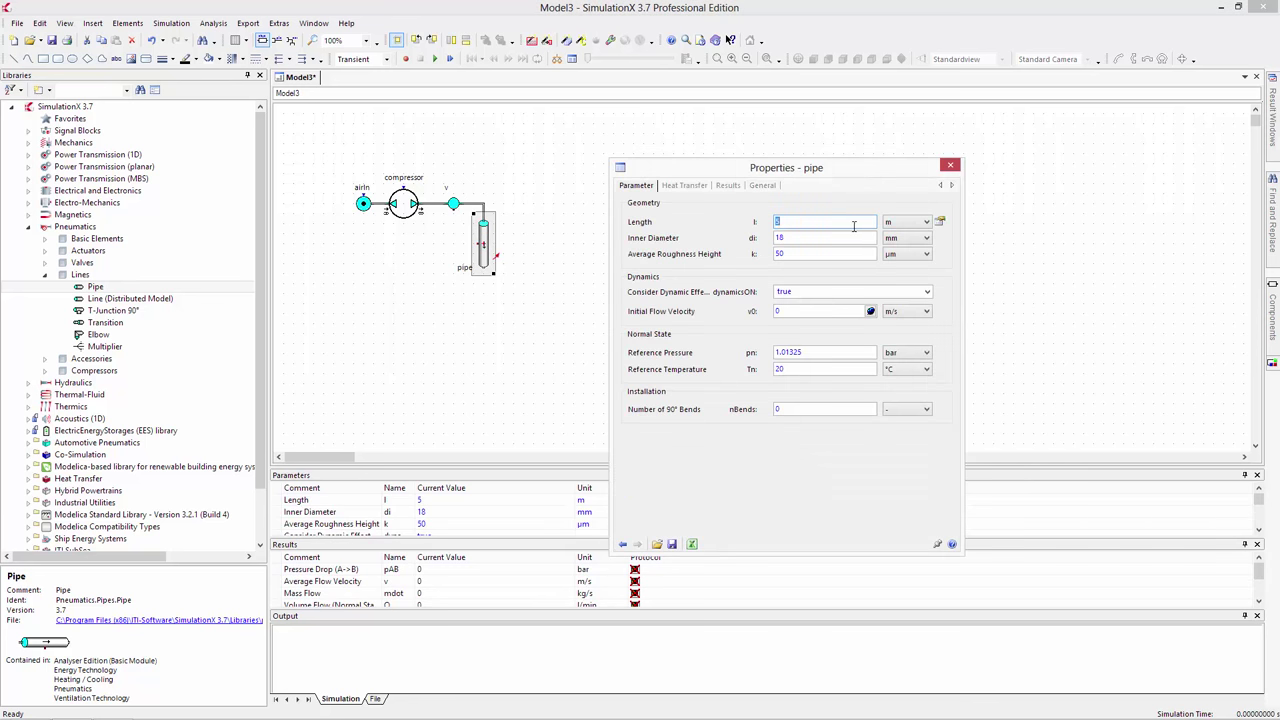
left_click(924, 236)
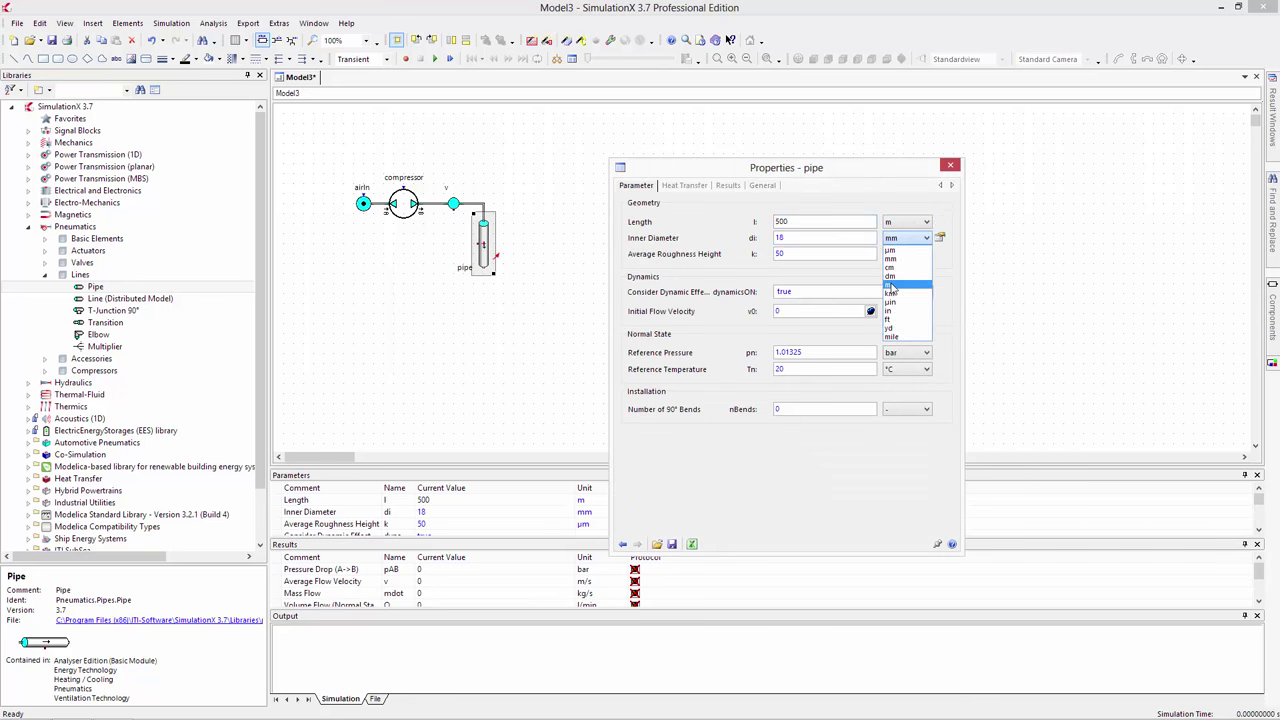
left_click(892, 284)
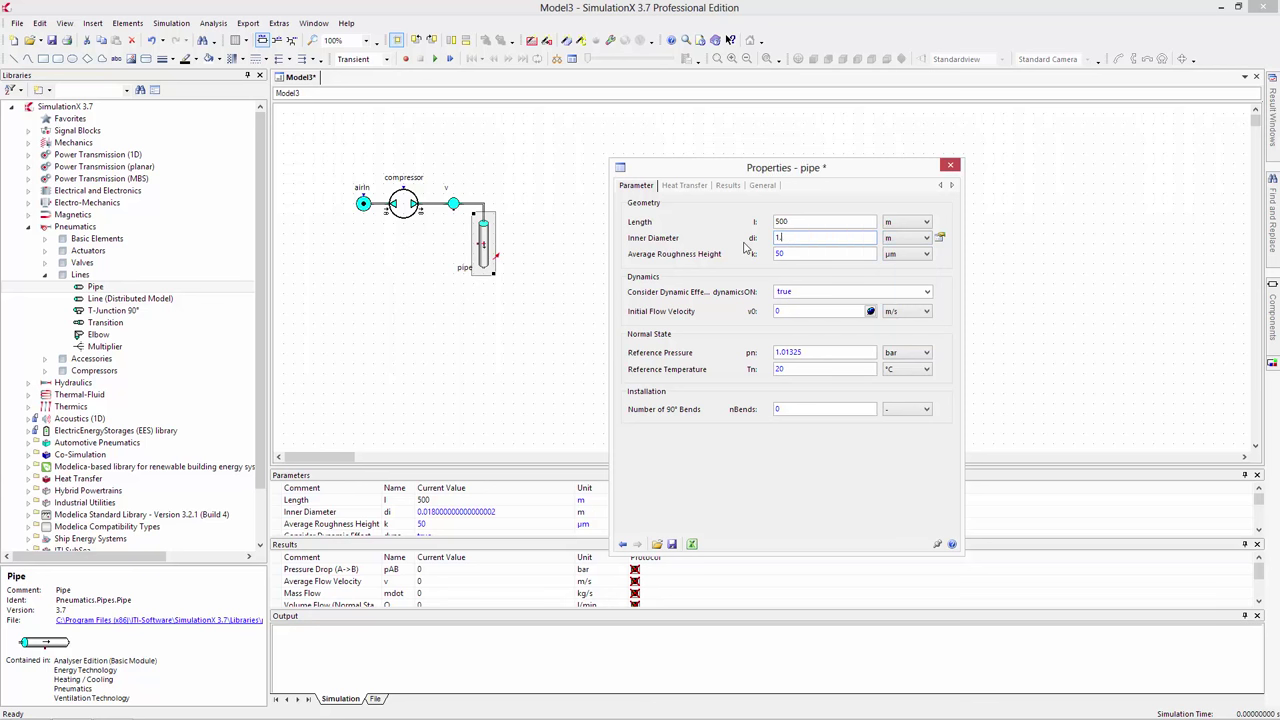
type("1.5")
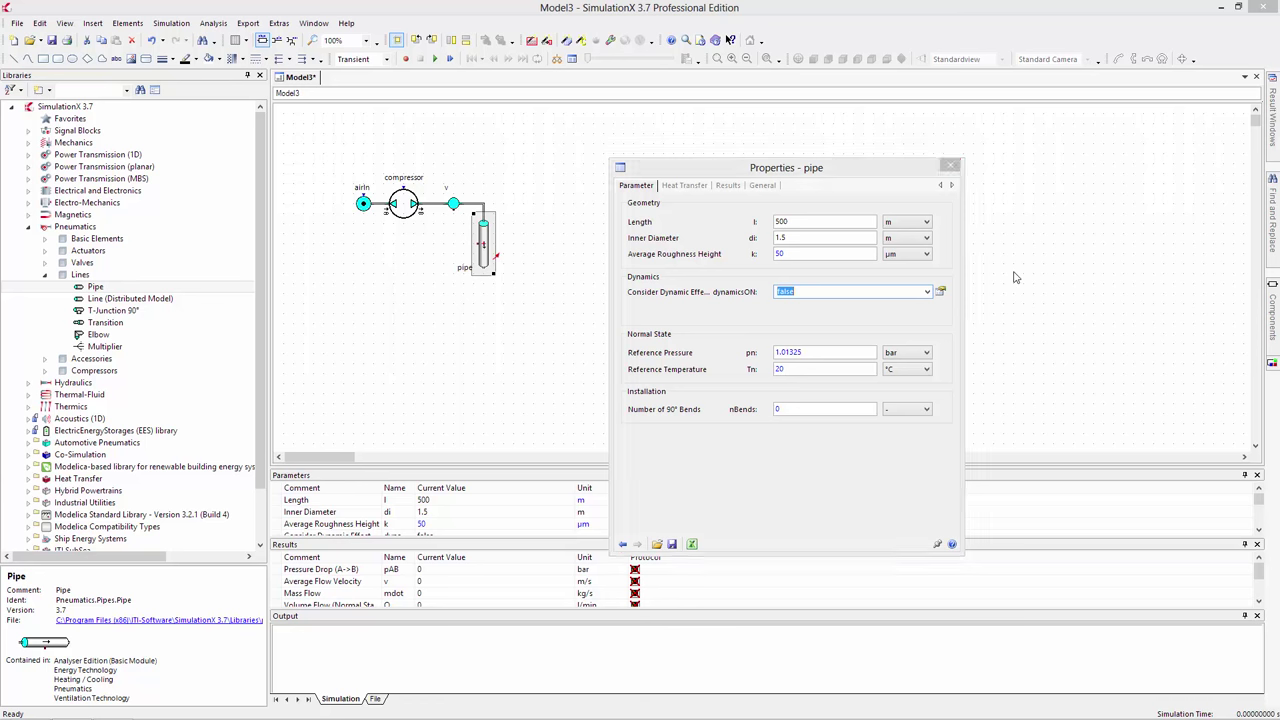
left_click(948, 164)
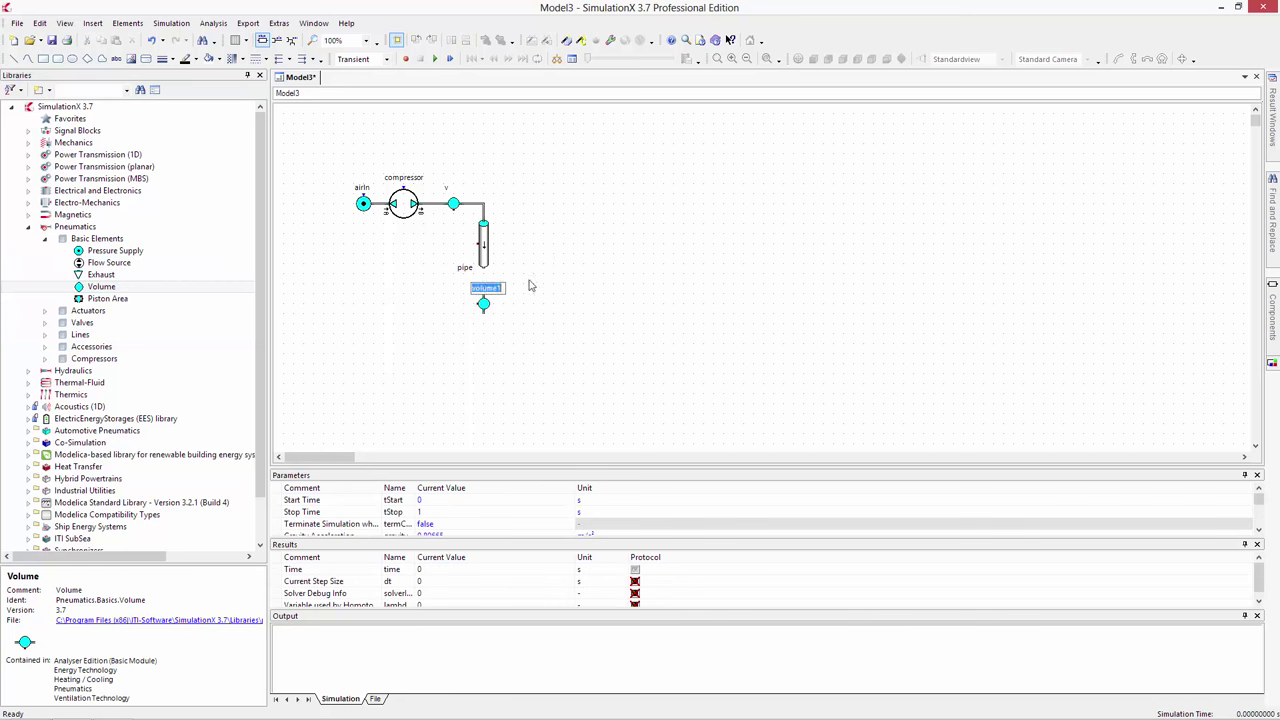
- Name the lower volume cavern and set its Volume to 100000 m³
type("cavern")
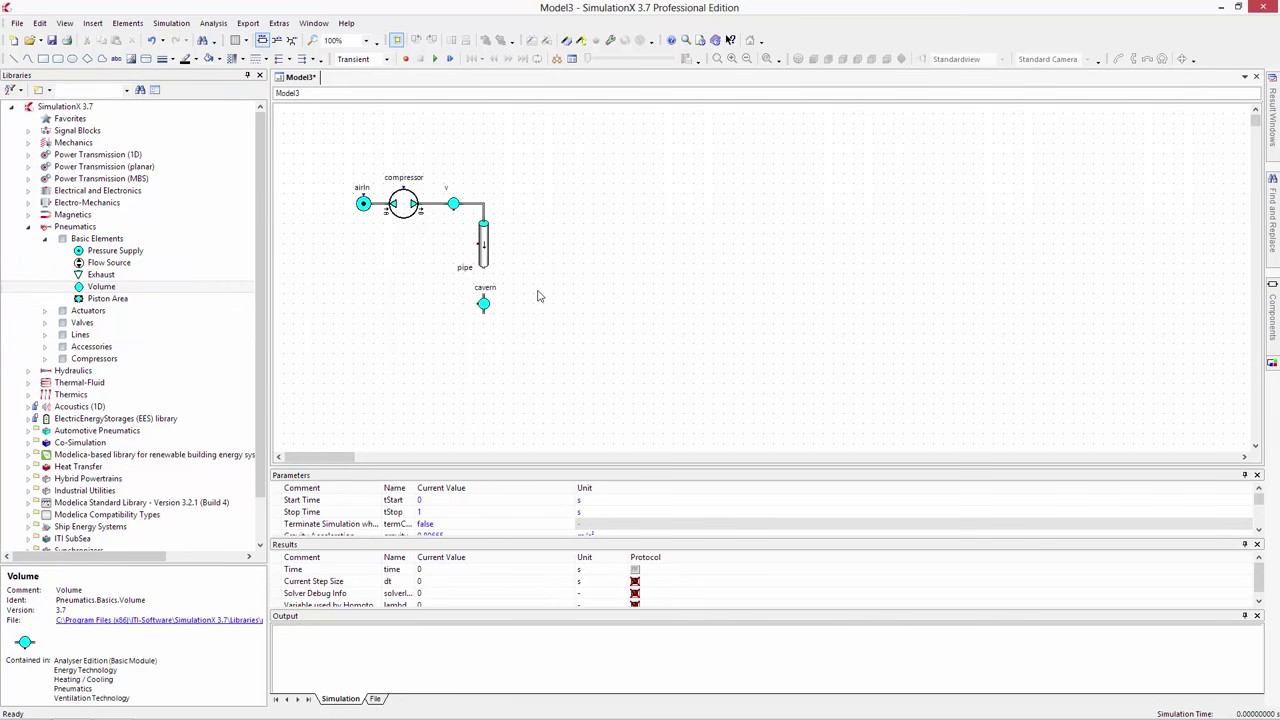
double_click(484, 304)
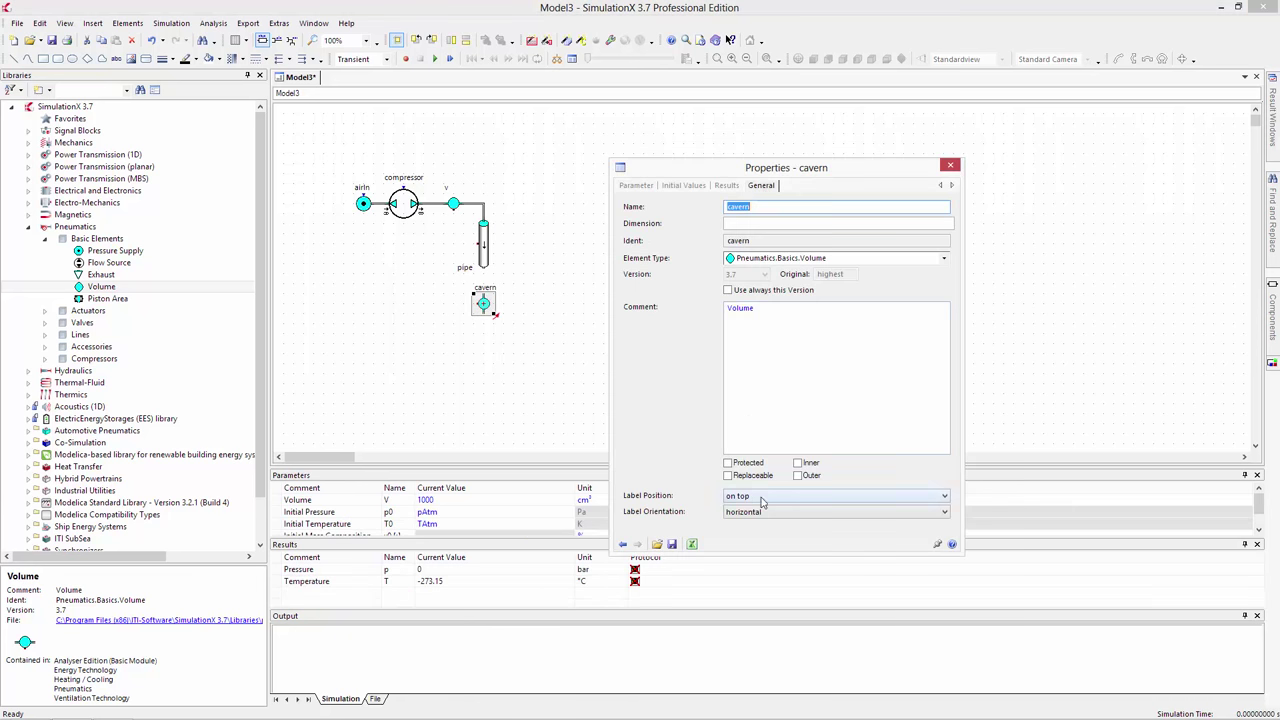
left_click(948, 164)
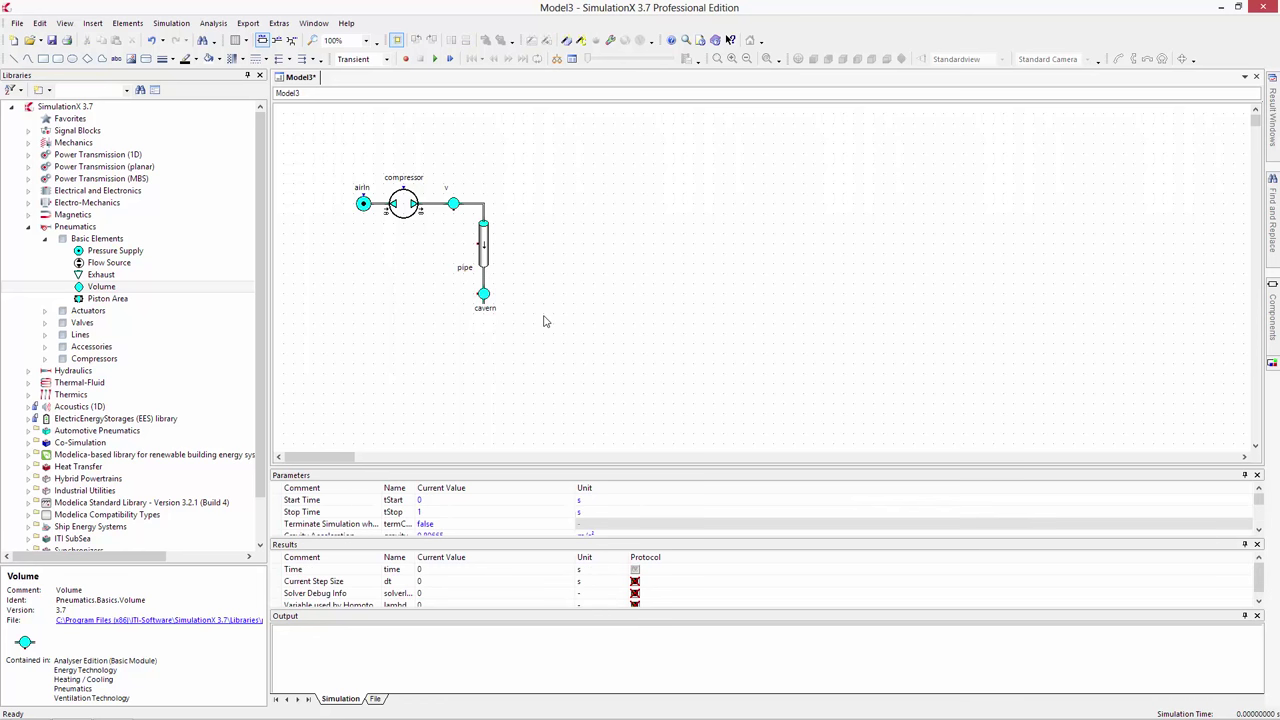
double_click(484, 296)
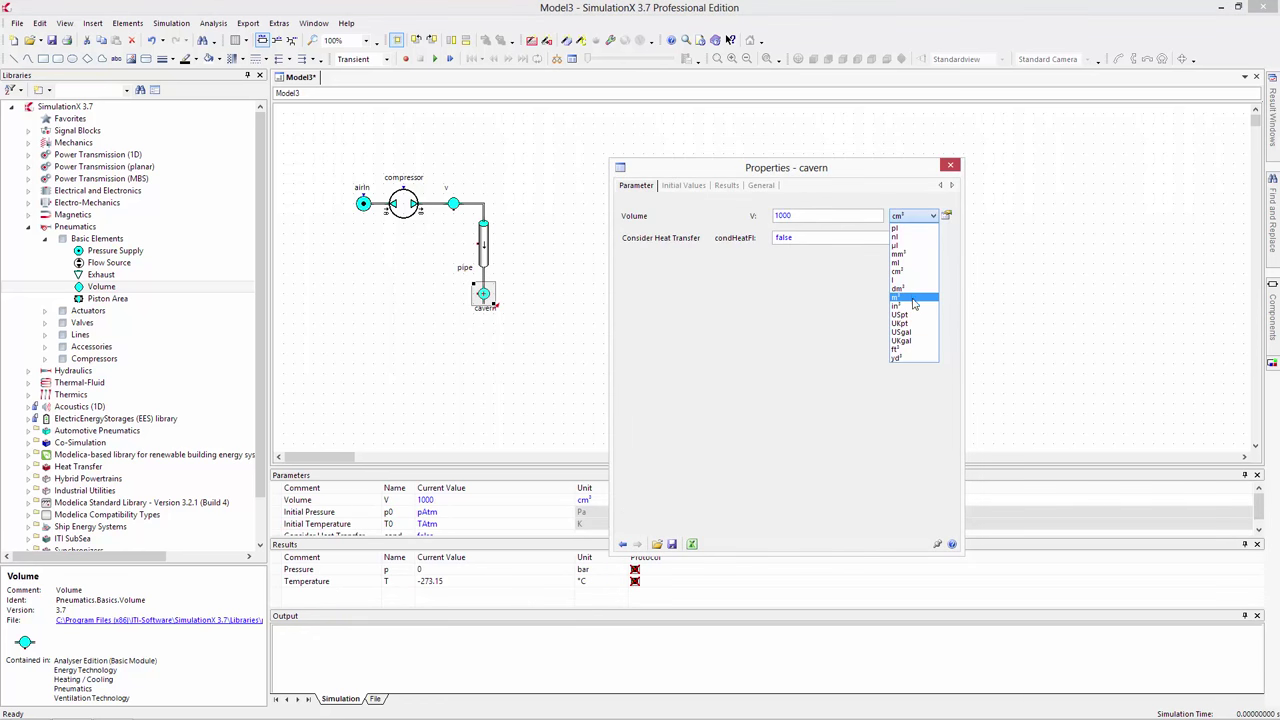
left_click(900, 296)
type("00")
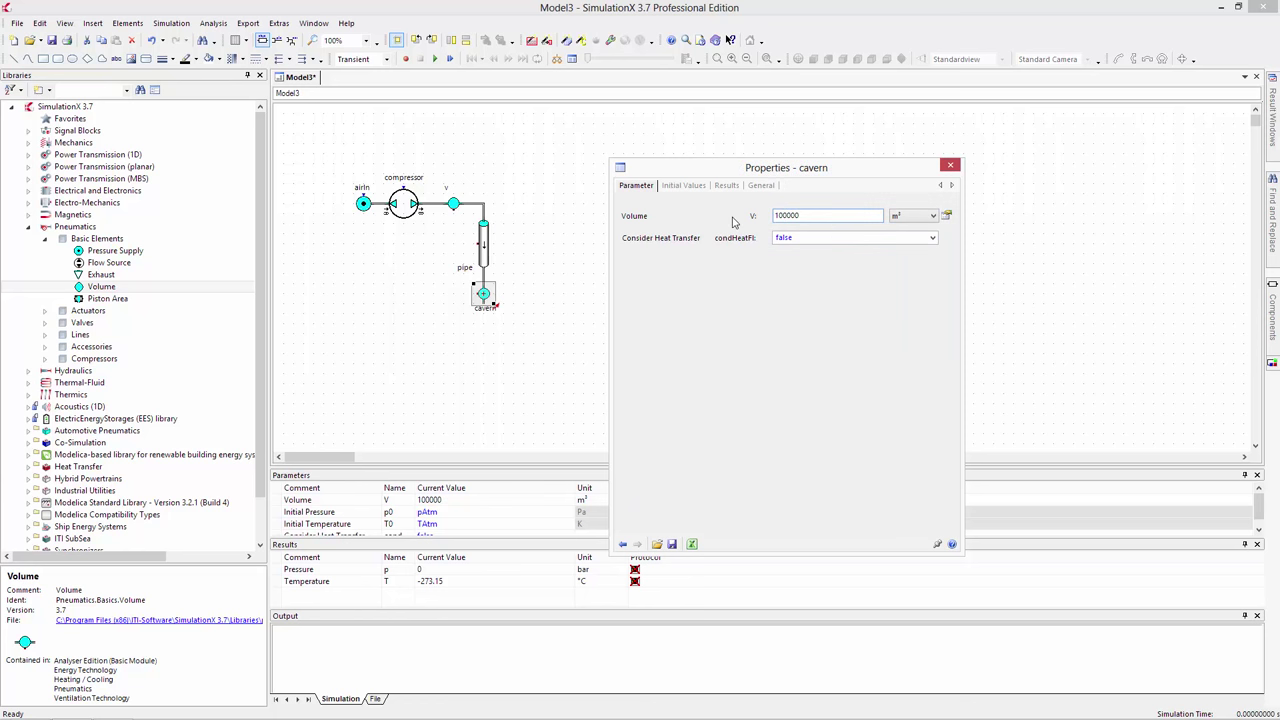
left_click(950, 164)
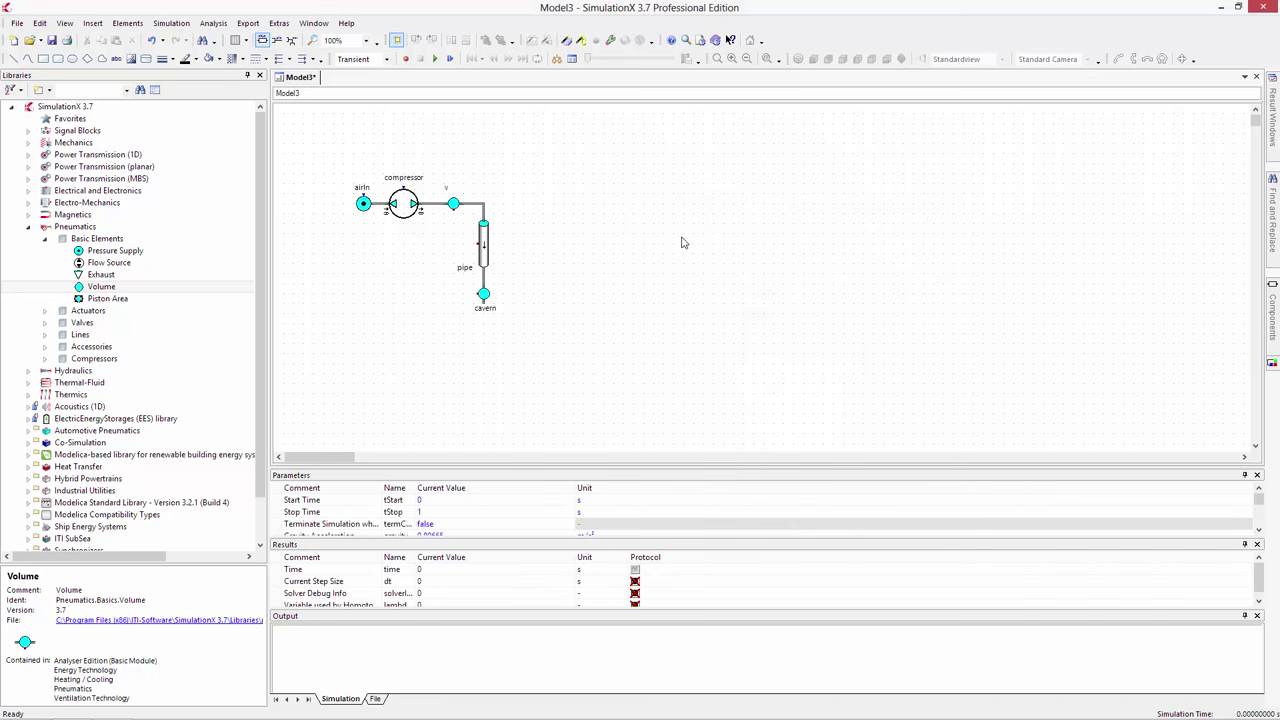
mouse_move(556, 248)
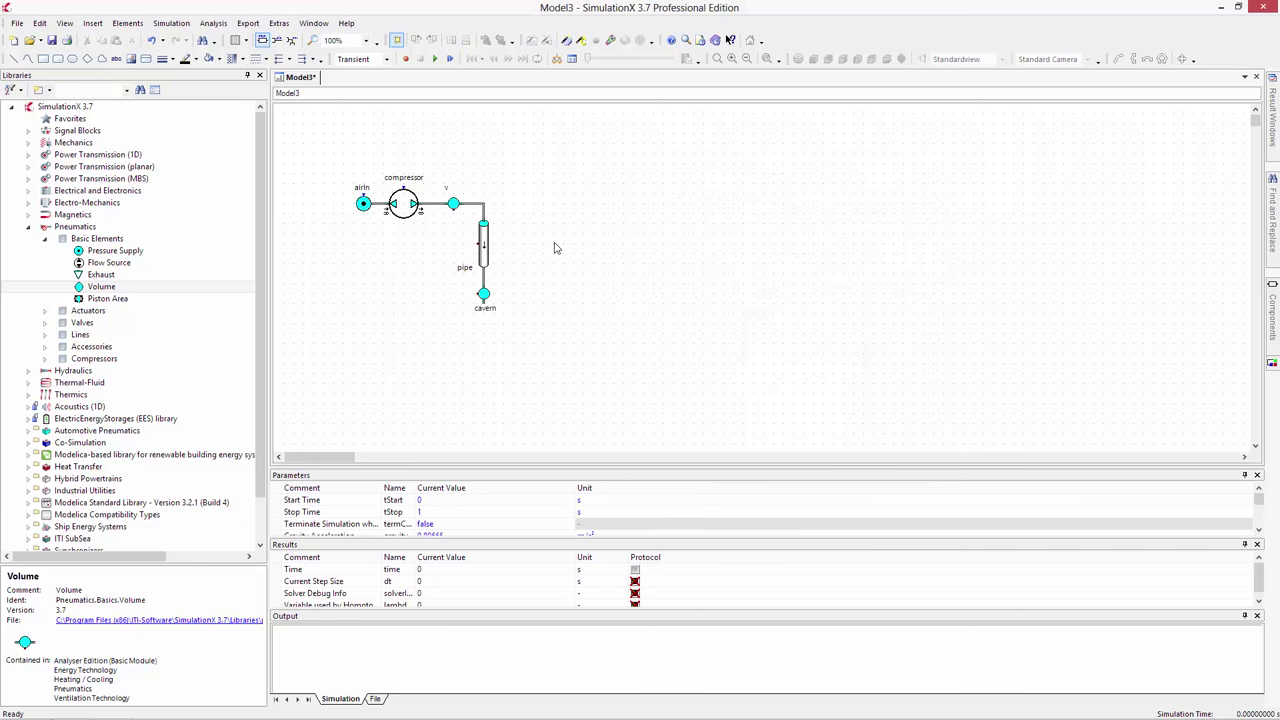
- Turn on result protocols for all elements via the canvas context menu
right_click(556, 248)
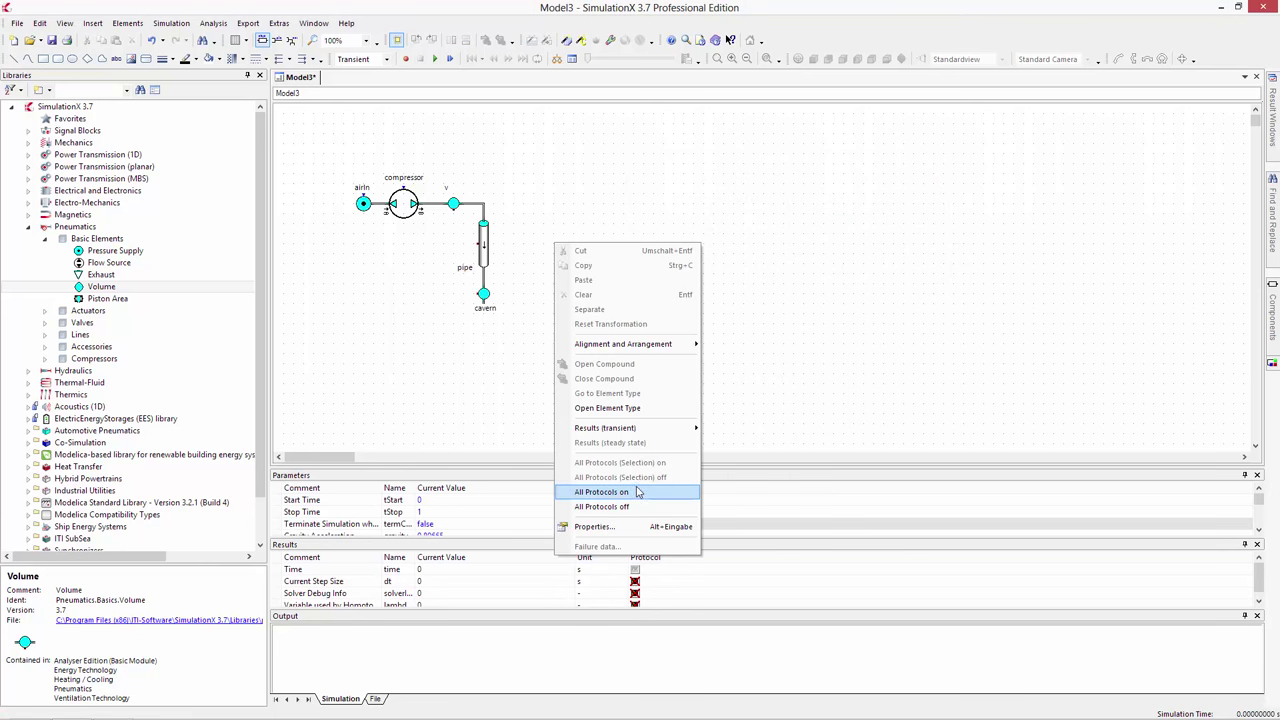
left_click(600, 492)
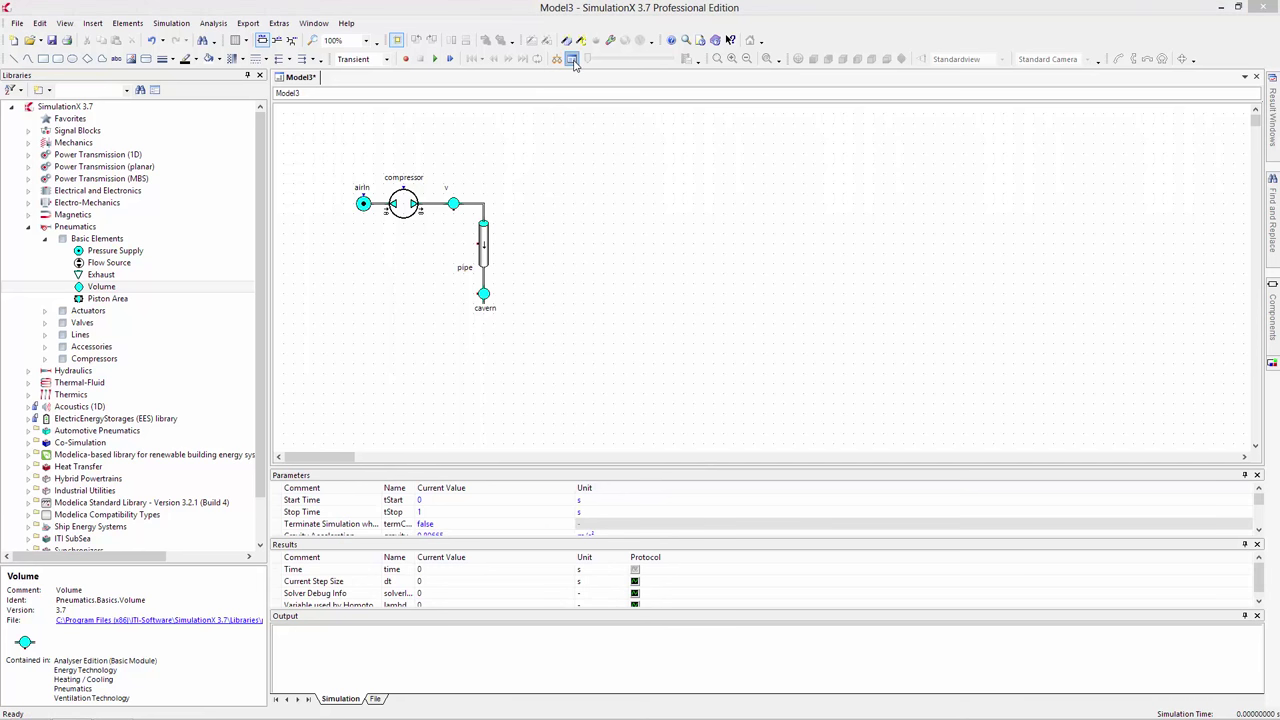
- Replace the Stop Time in Simulation Control and run the simulation to completion
left_click(576, 58)
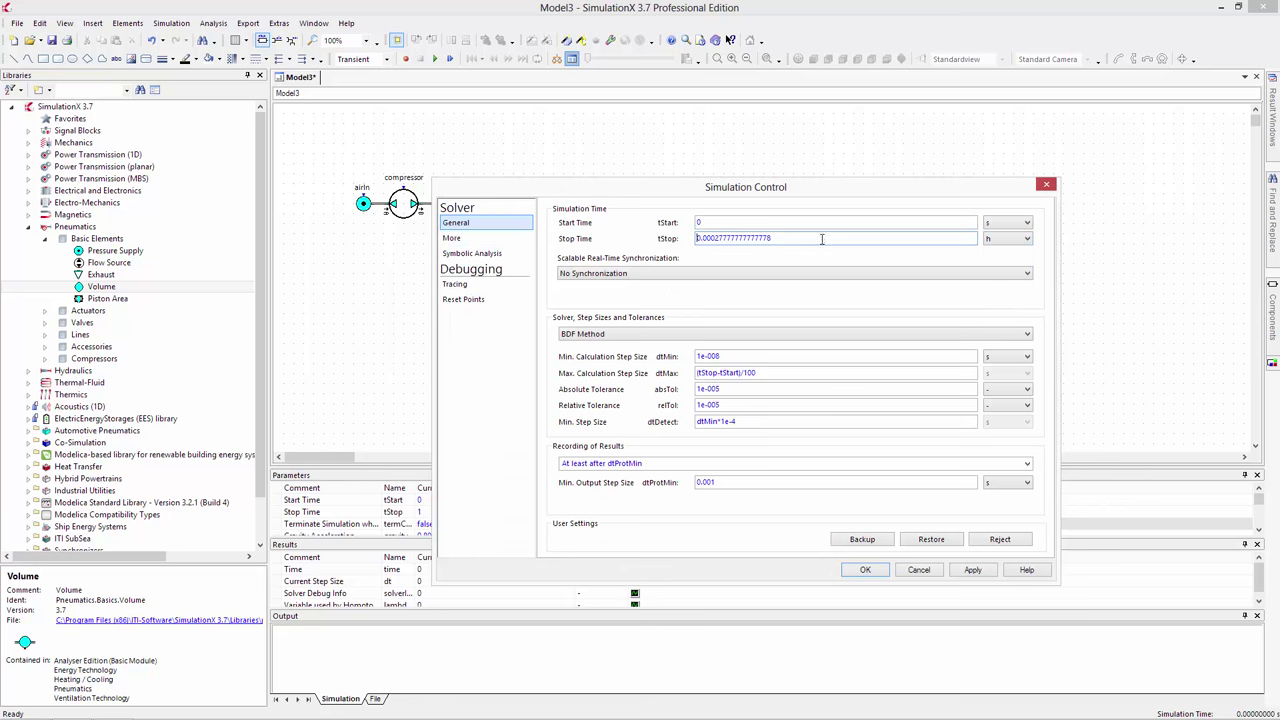
triple_click(824, 238)
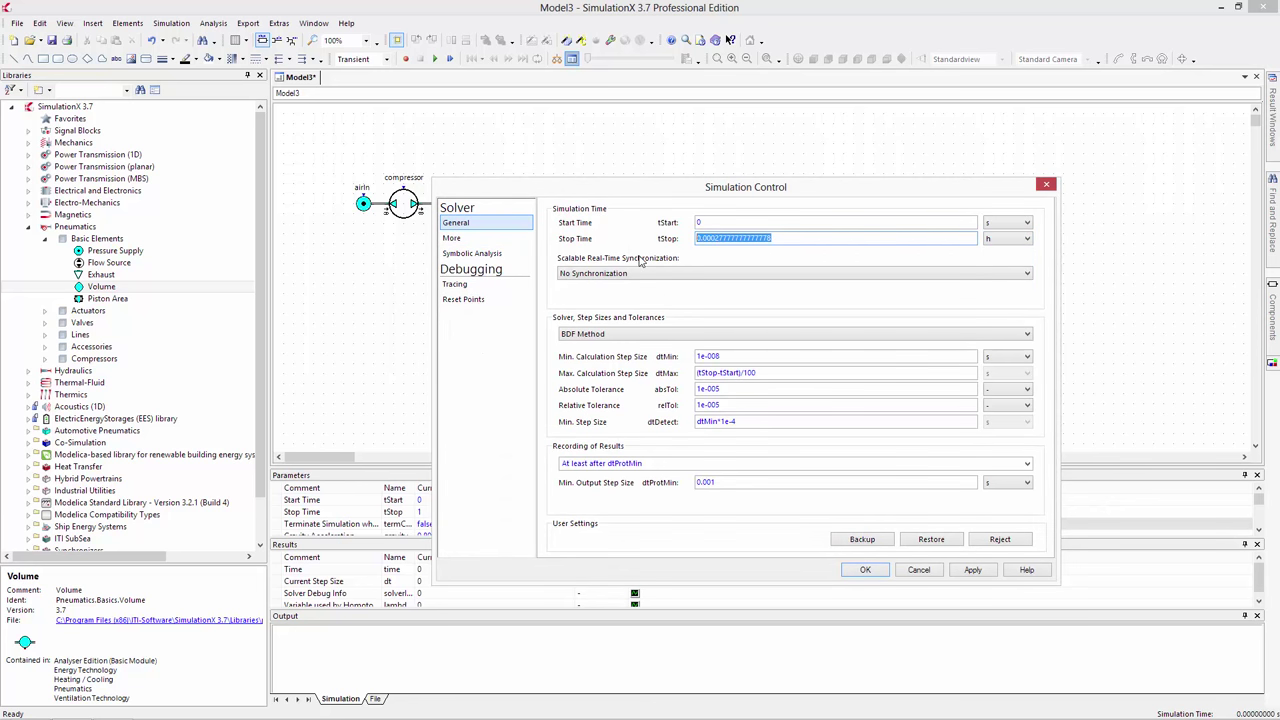
left_click(864, 568)
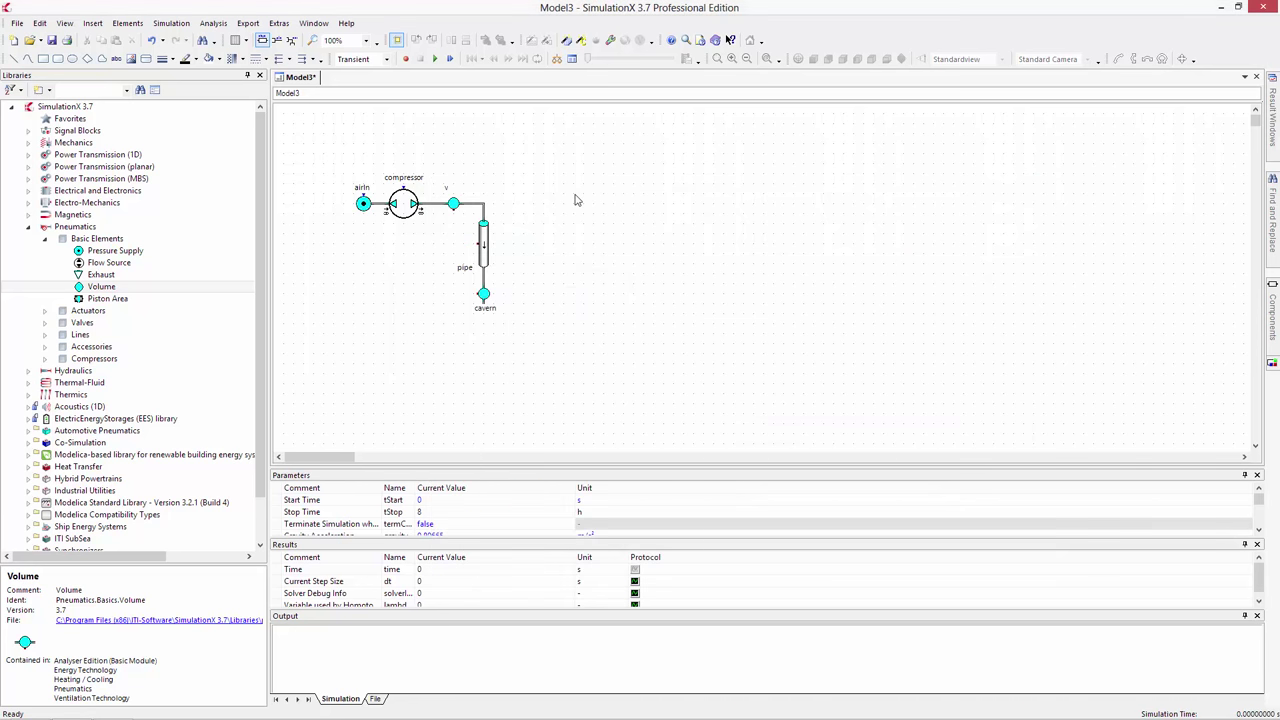
left_click(412, 58)
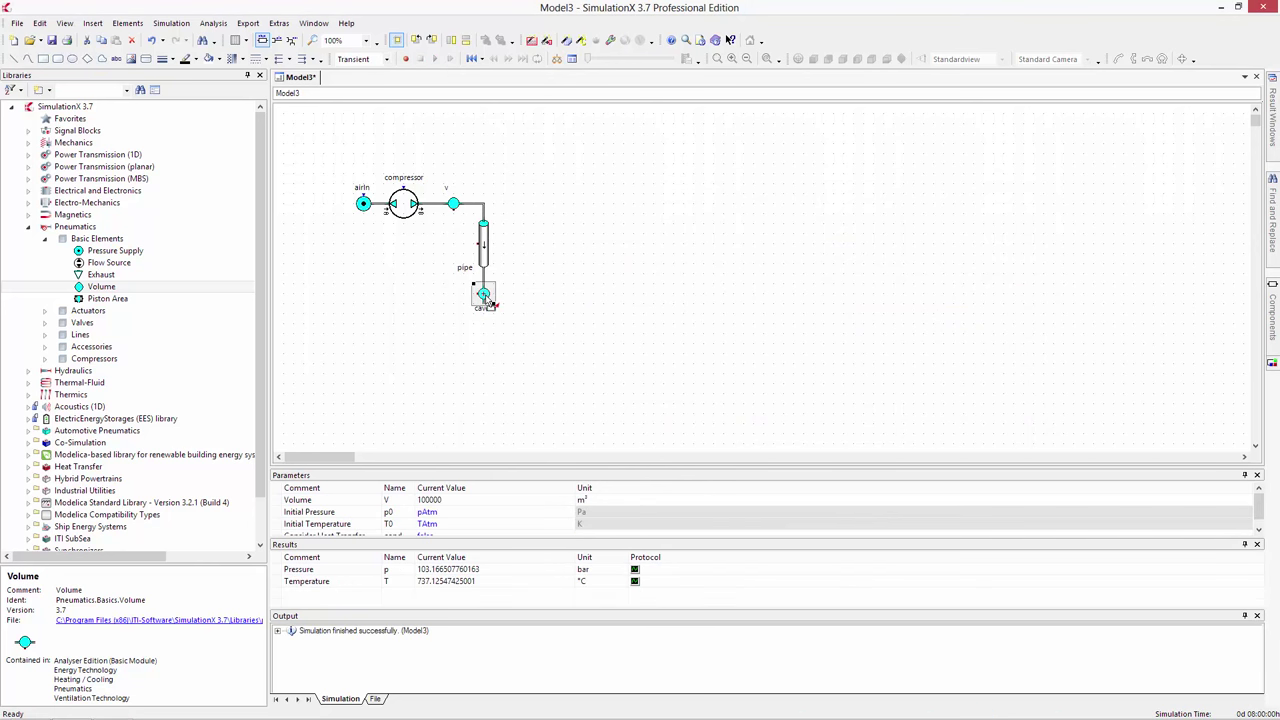
right_click(484, 292)
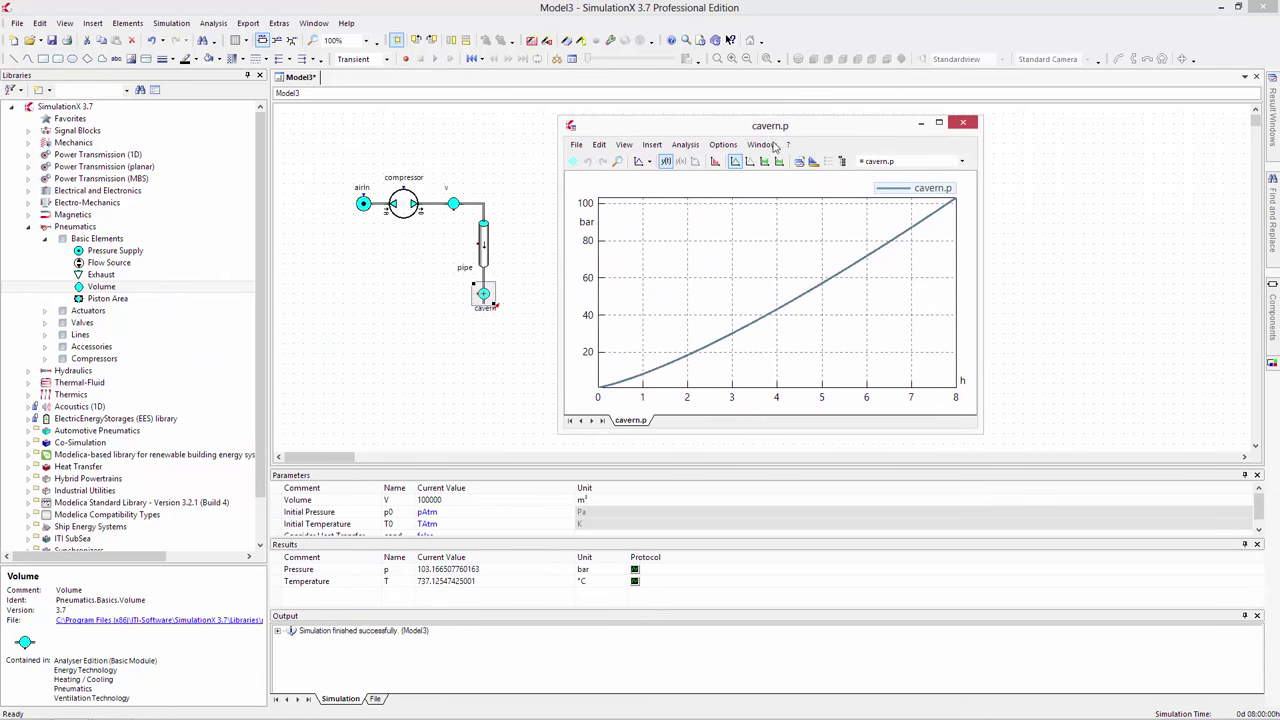
- Plot the cavern Temperature (T) result and move the plot window to the right
right_click(484, 292)
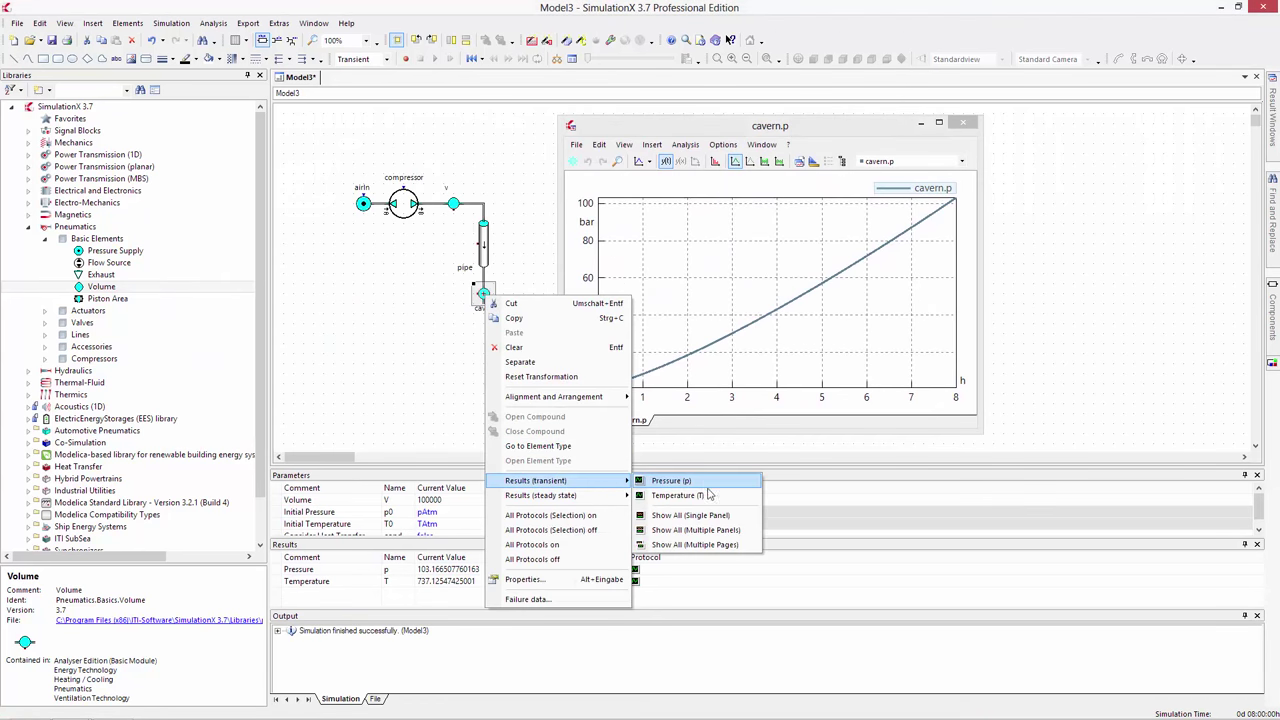
left_click(680, 496)
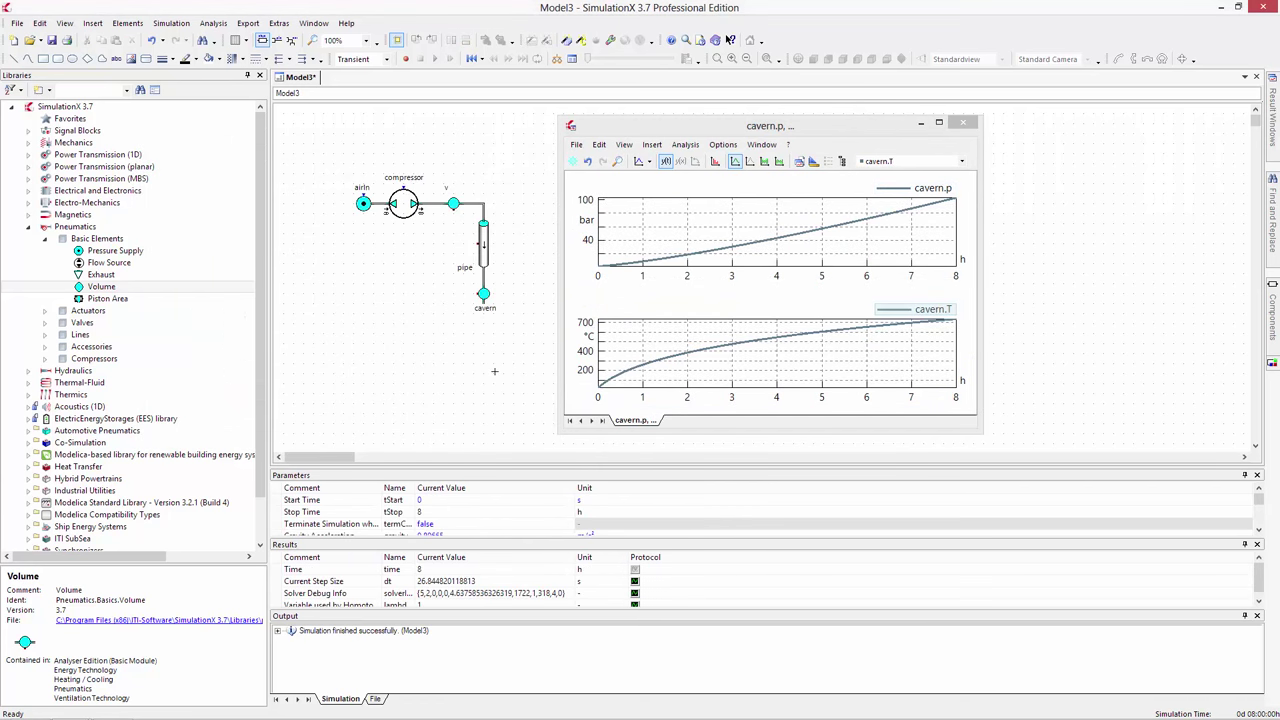
mouse_move(496, 376)
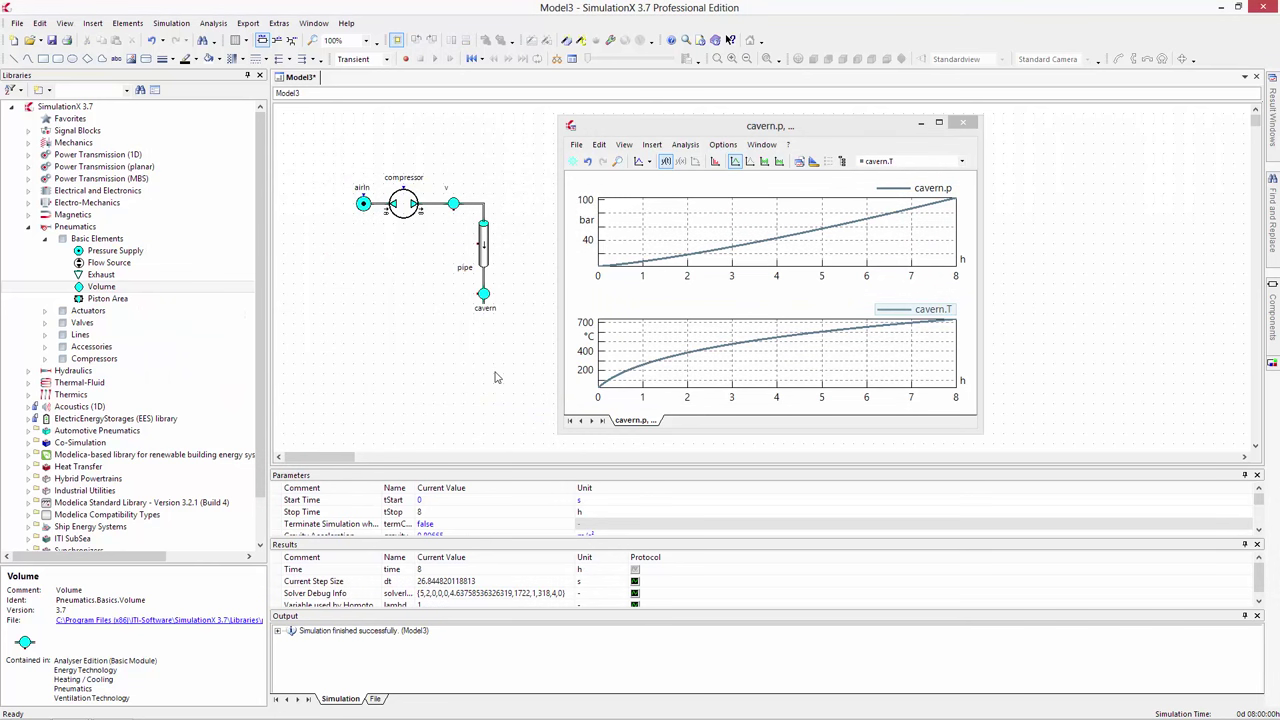
left_click_drag(770, 124, 924, 128)
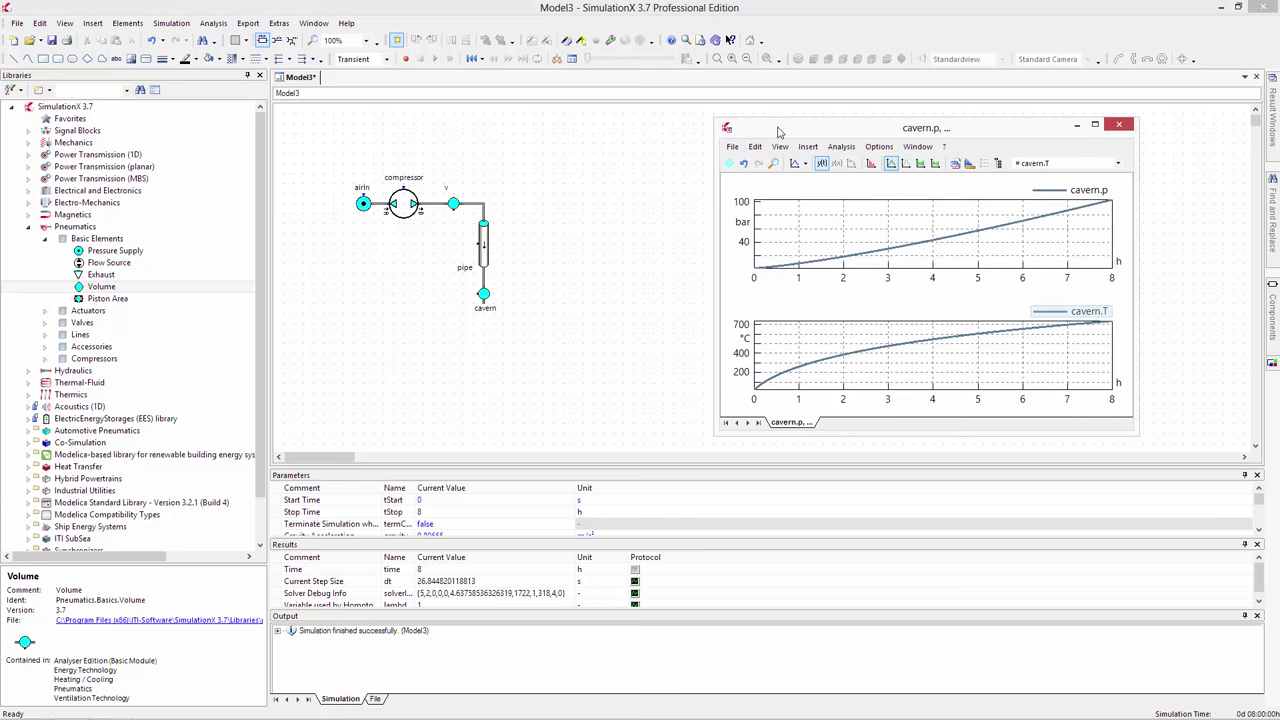
- Set the pipe's Consider Heat Transfer to true with wall heat Defined by Thermal Pin
left_click(484, 248)
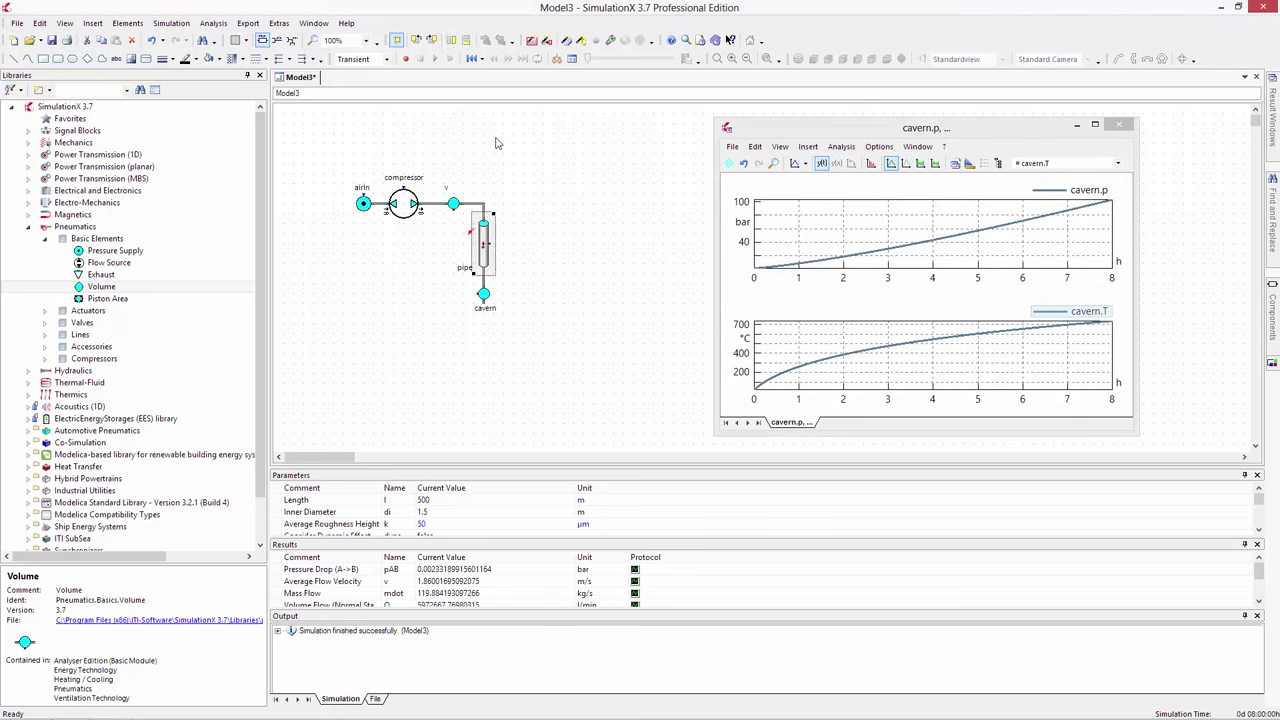
double_click(484, 244)
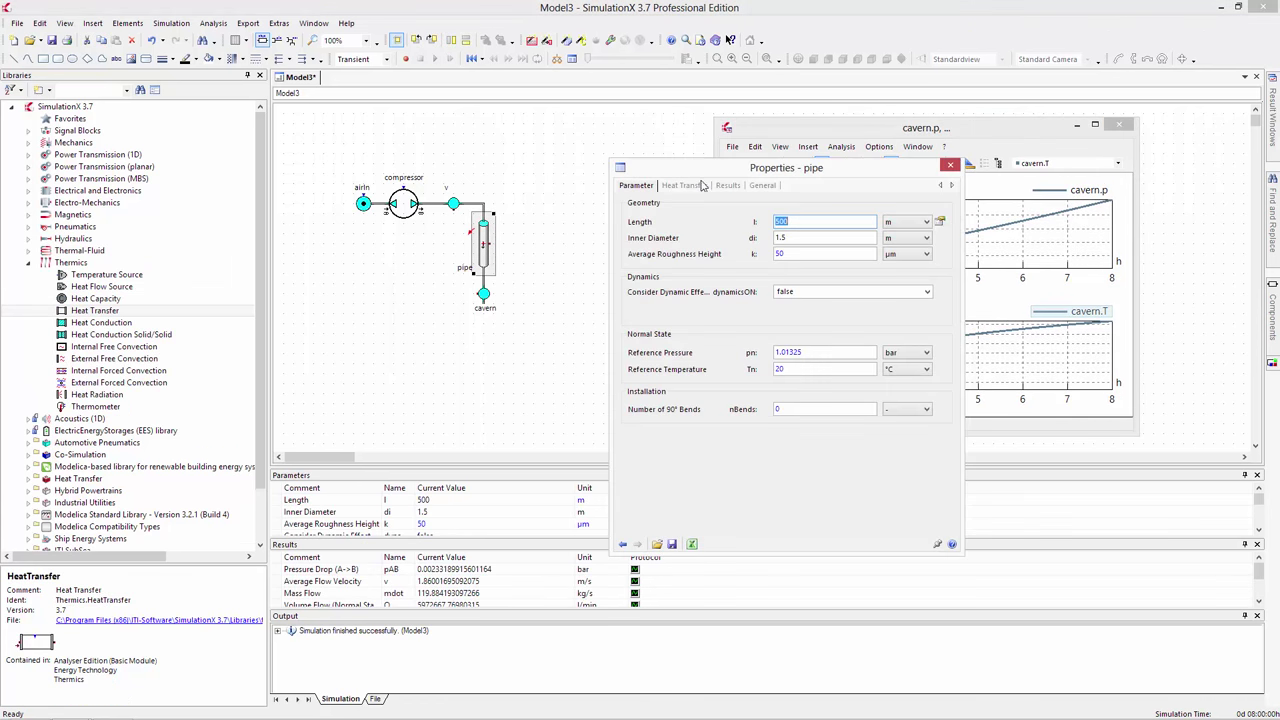
left_click(684, 184)
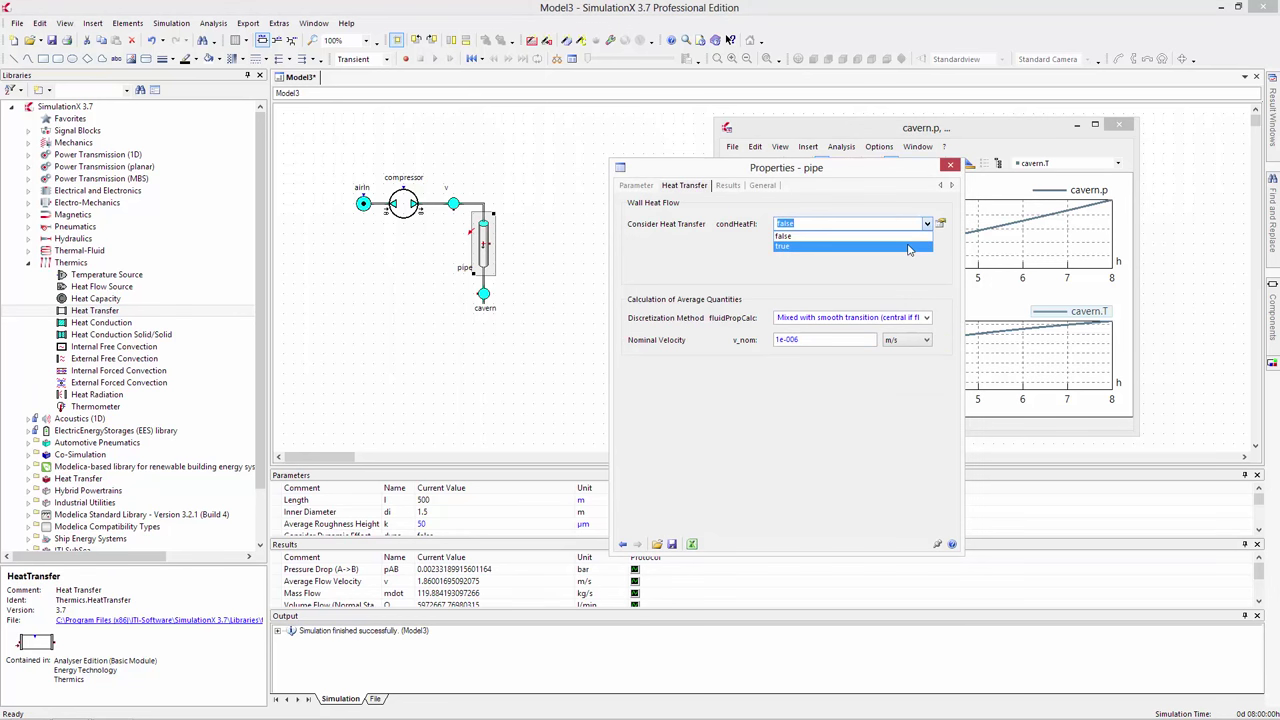
left_click(784, 246)
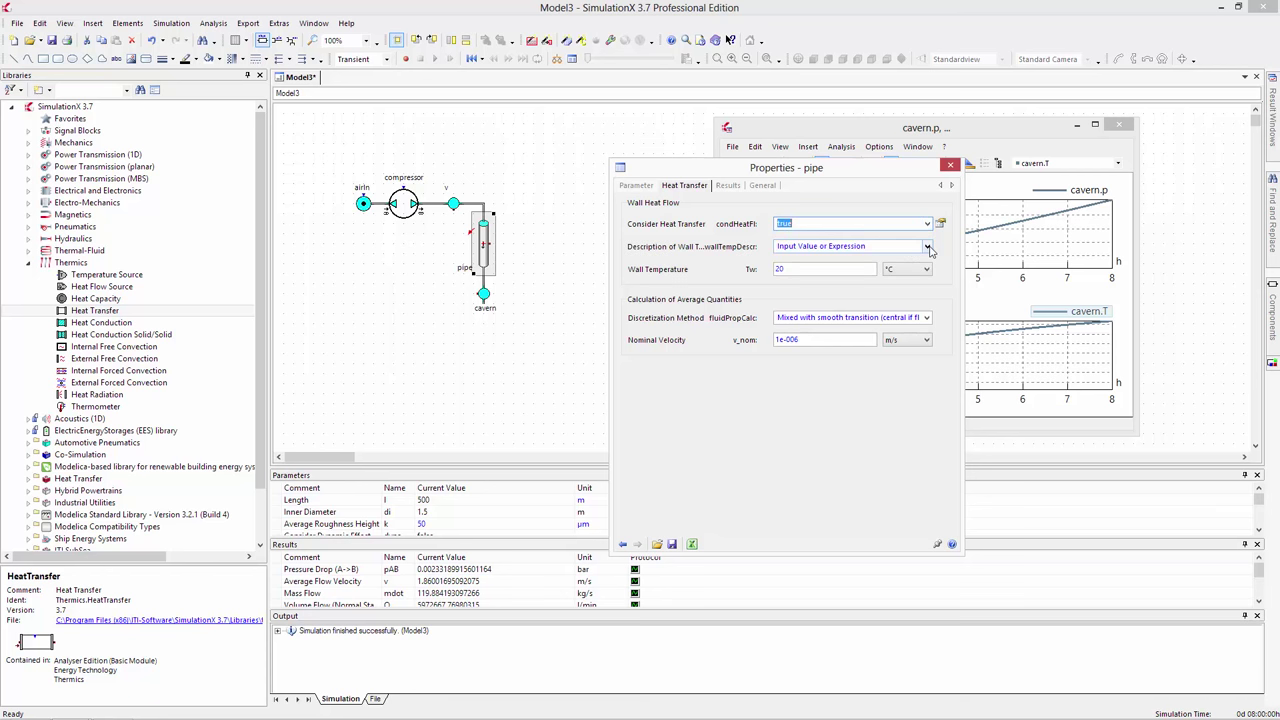
left_click(926, 246)
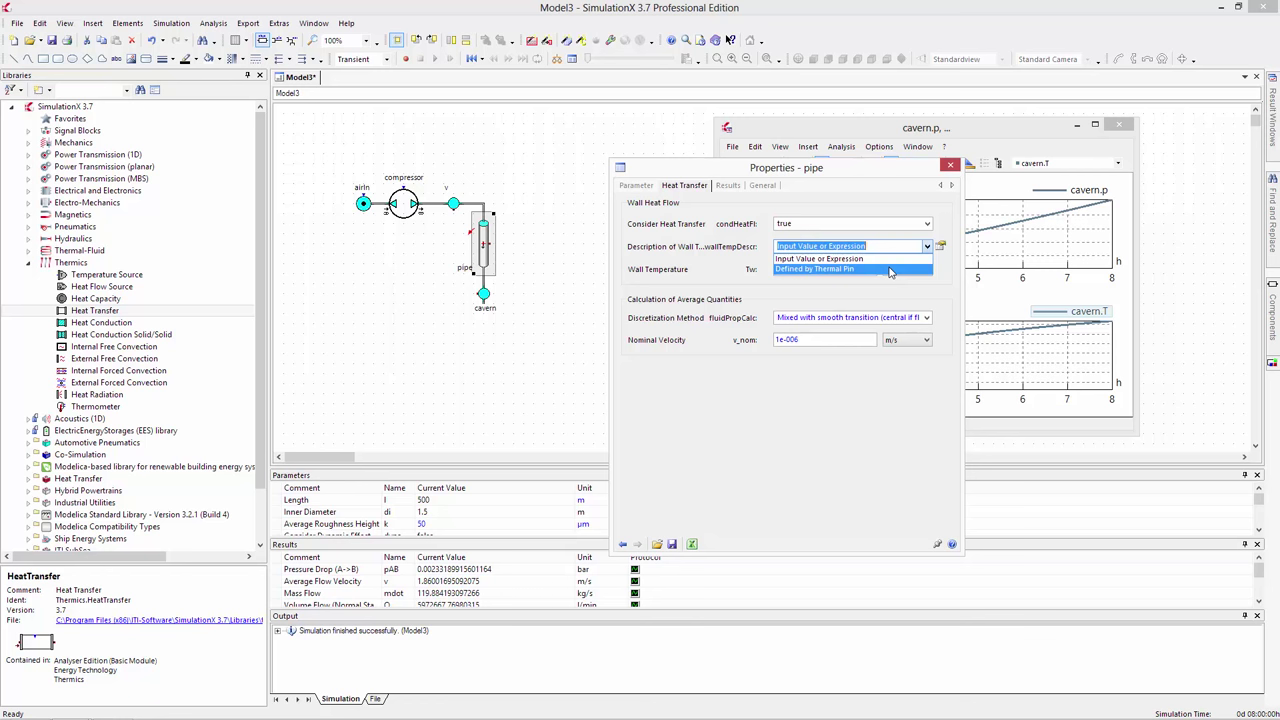
left_click(814, 268)
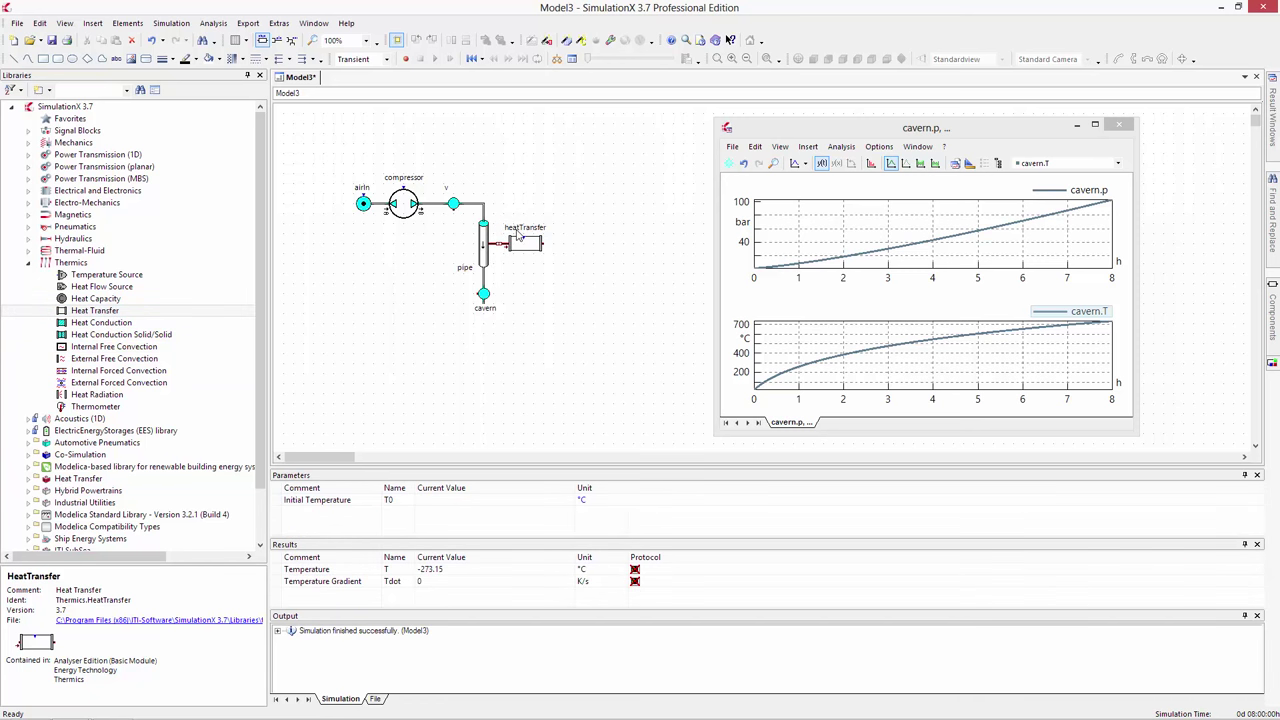
- Review the heatTransfer element's thermal resistance and close its dialog
double_click(520, 244)
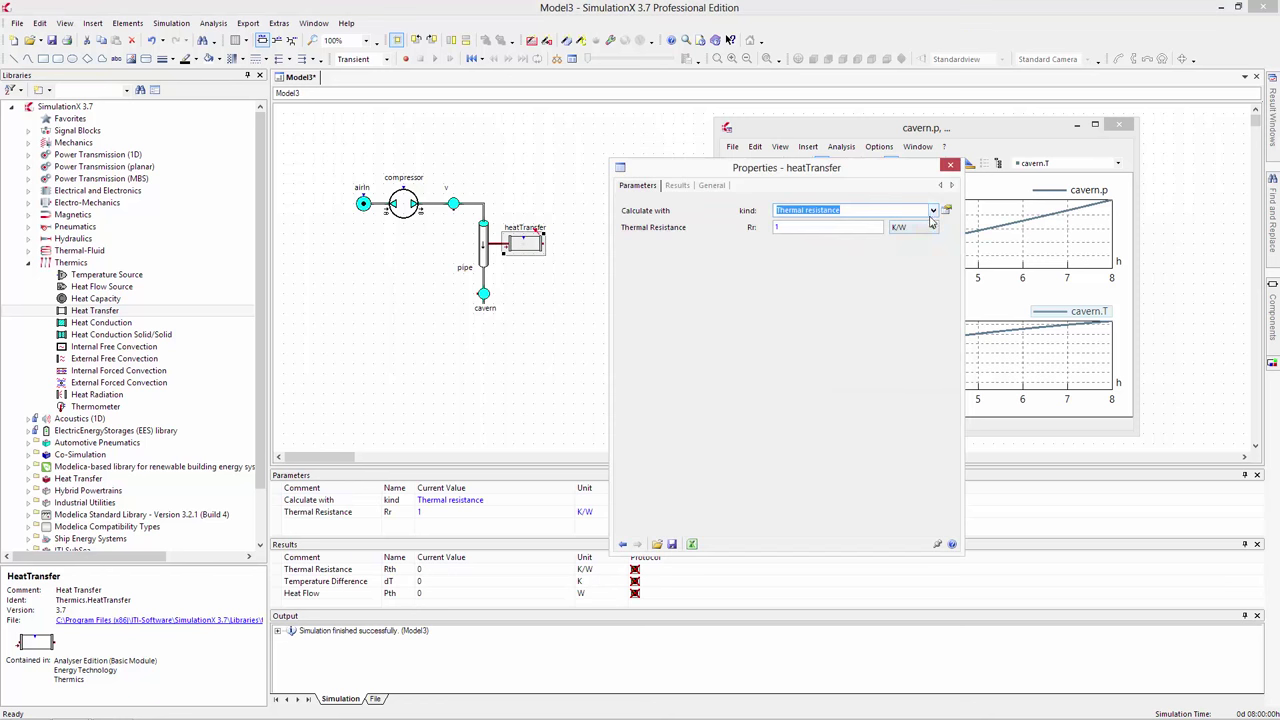
left_click(932, 210)
type("heatStor")
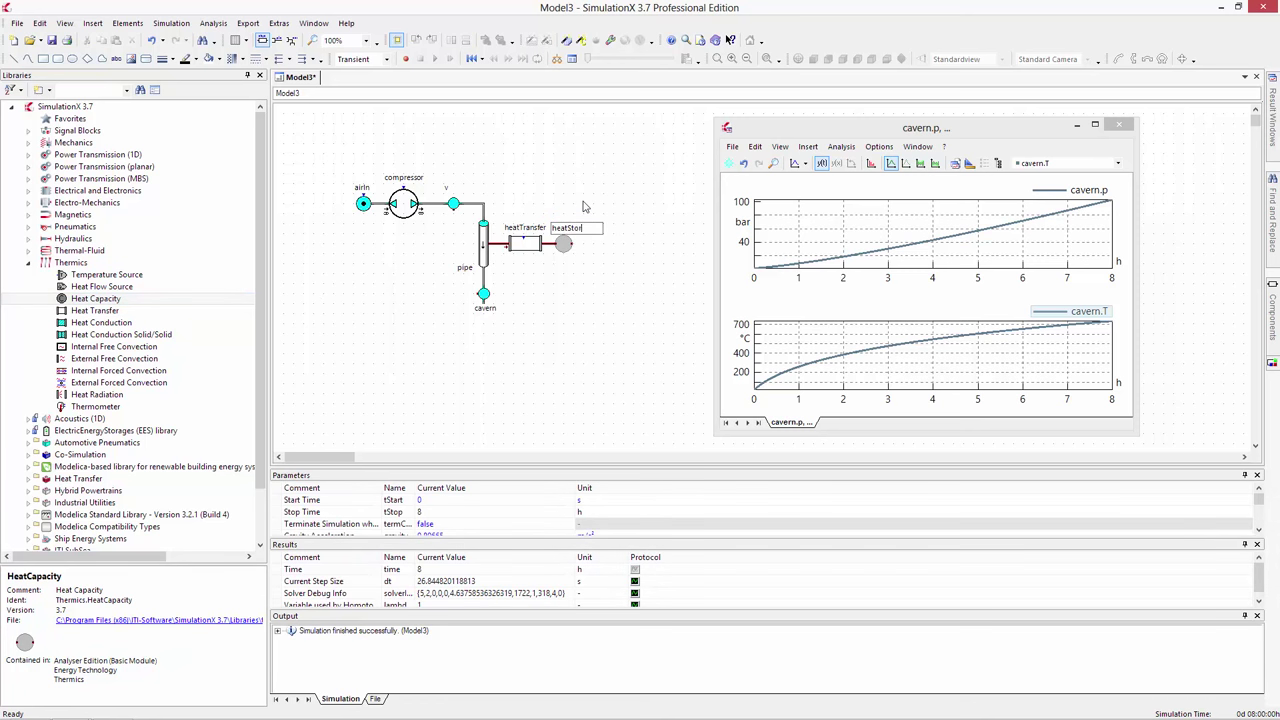
- Set heatStorage to Database input as Solid: Sand with a mass of 1000 kg
left_click(556, 244)
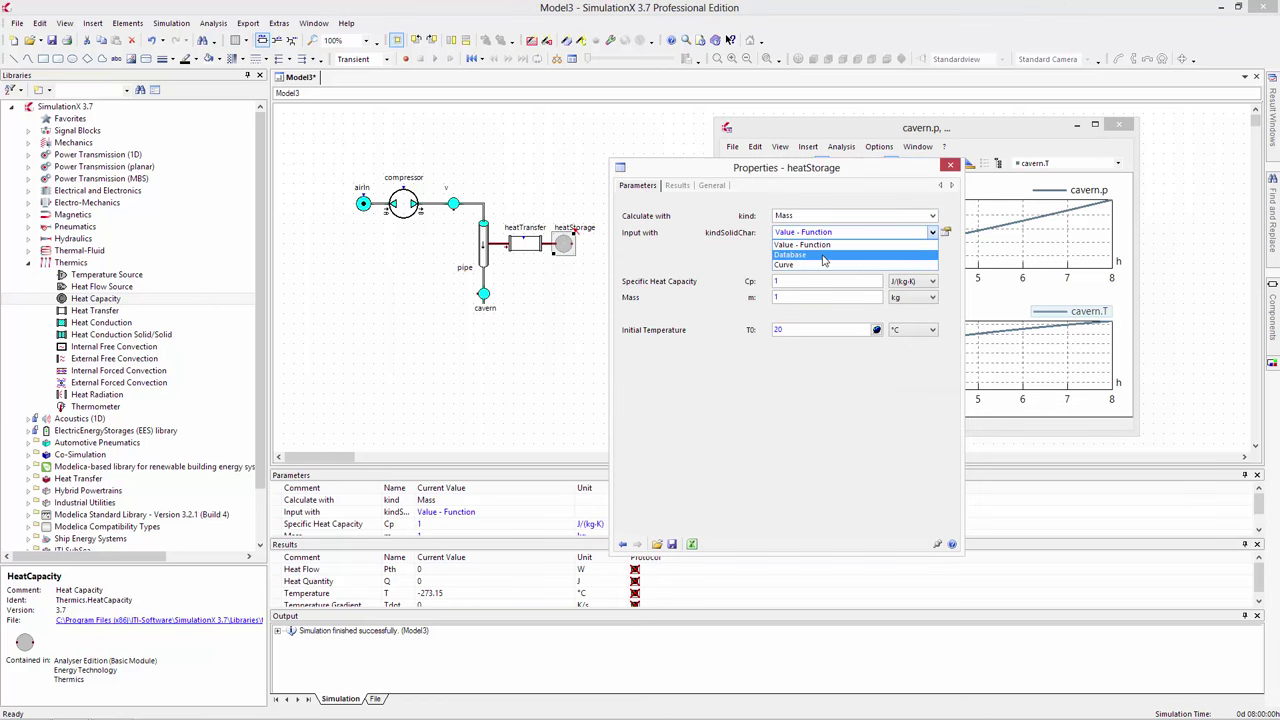
left_click(790, 256)
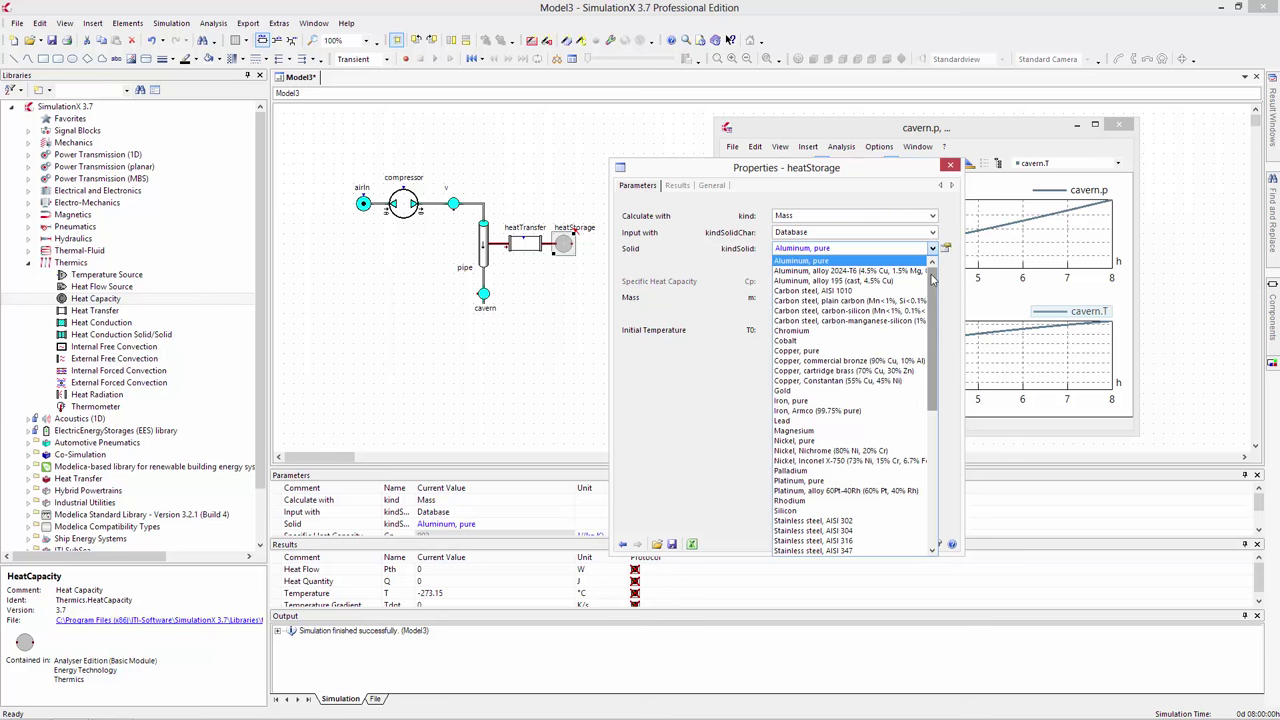
scroll("down", 3)
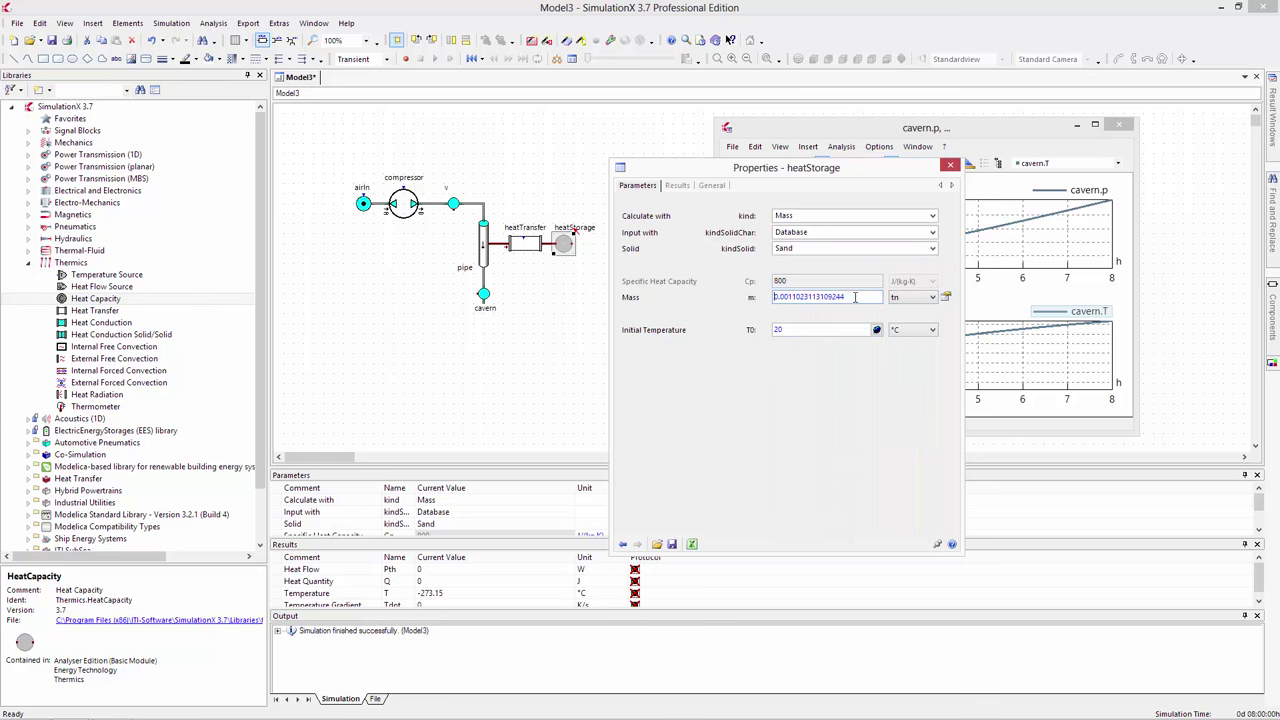
type("1000")
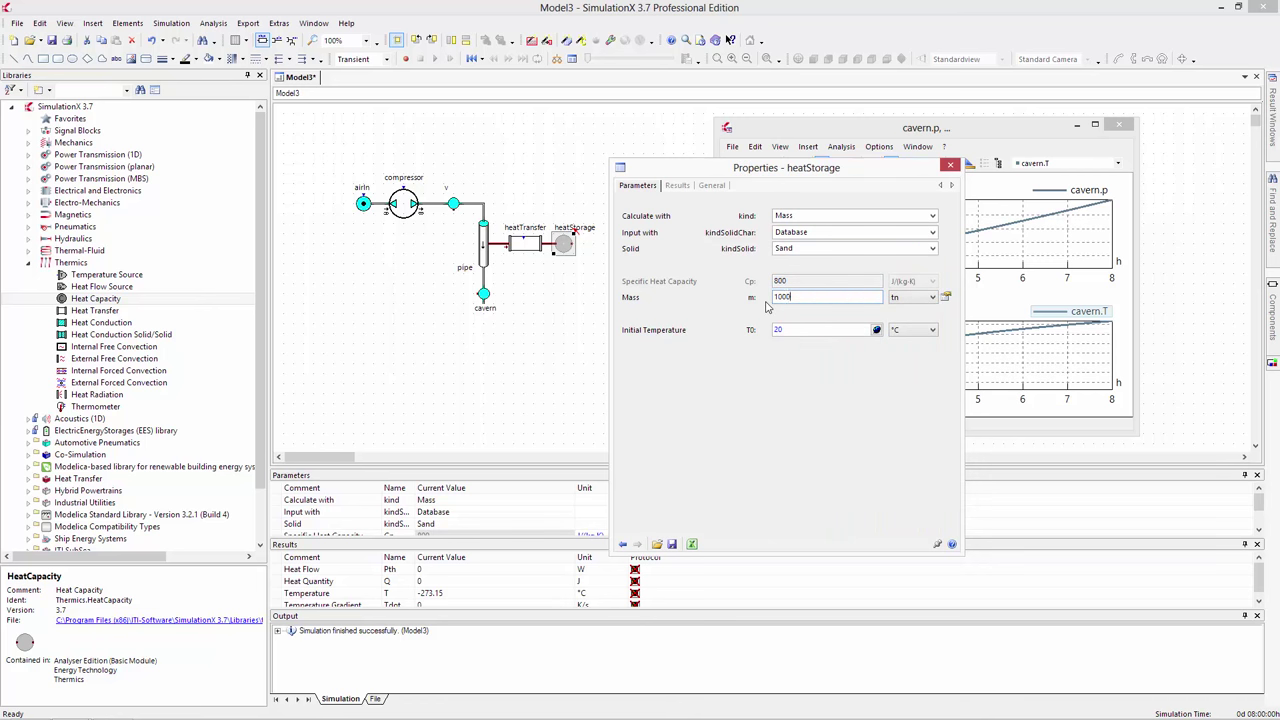
left_click(950, 164)
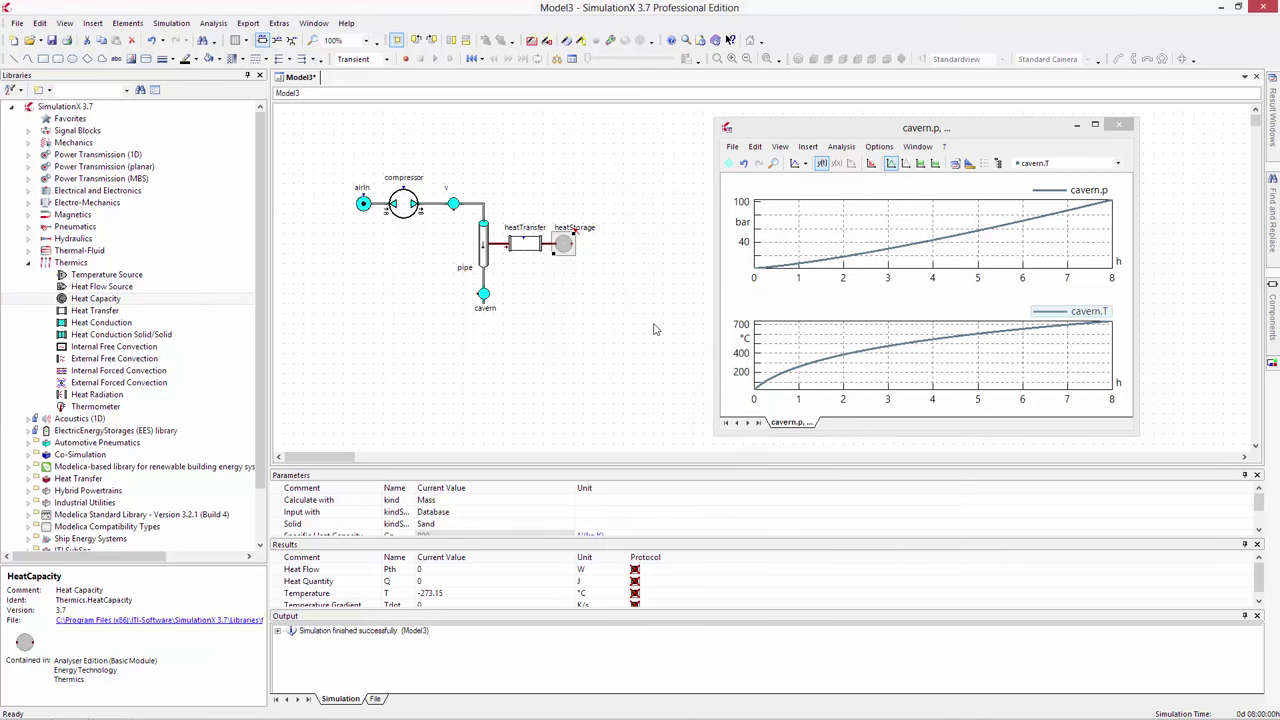
- Freeze the earlier cavern curves and rerun the simulation for overlay comparison
left_click(524, 244)
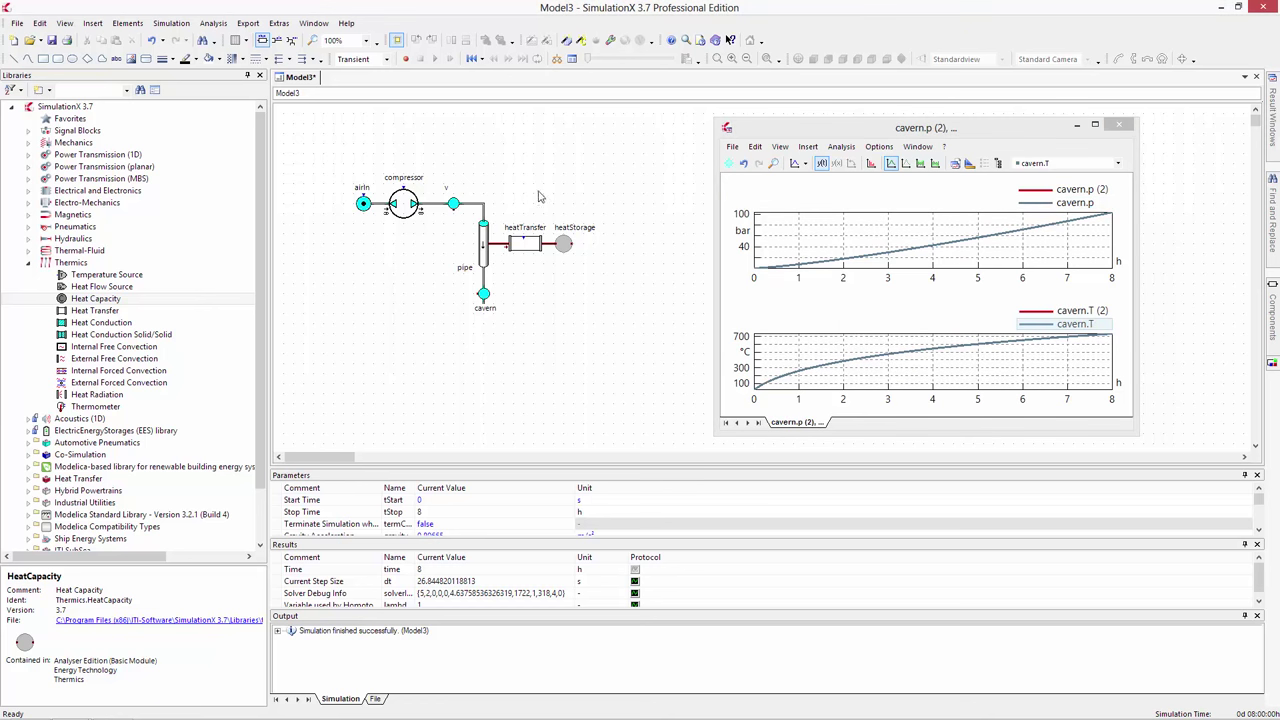
left_click(432, 58)
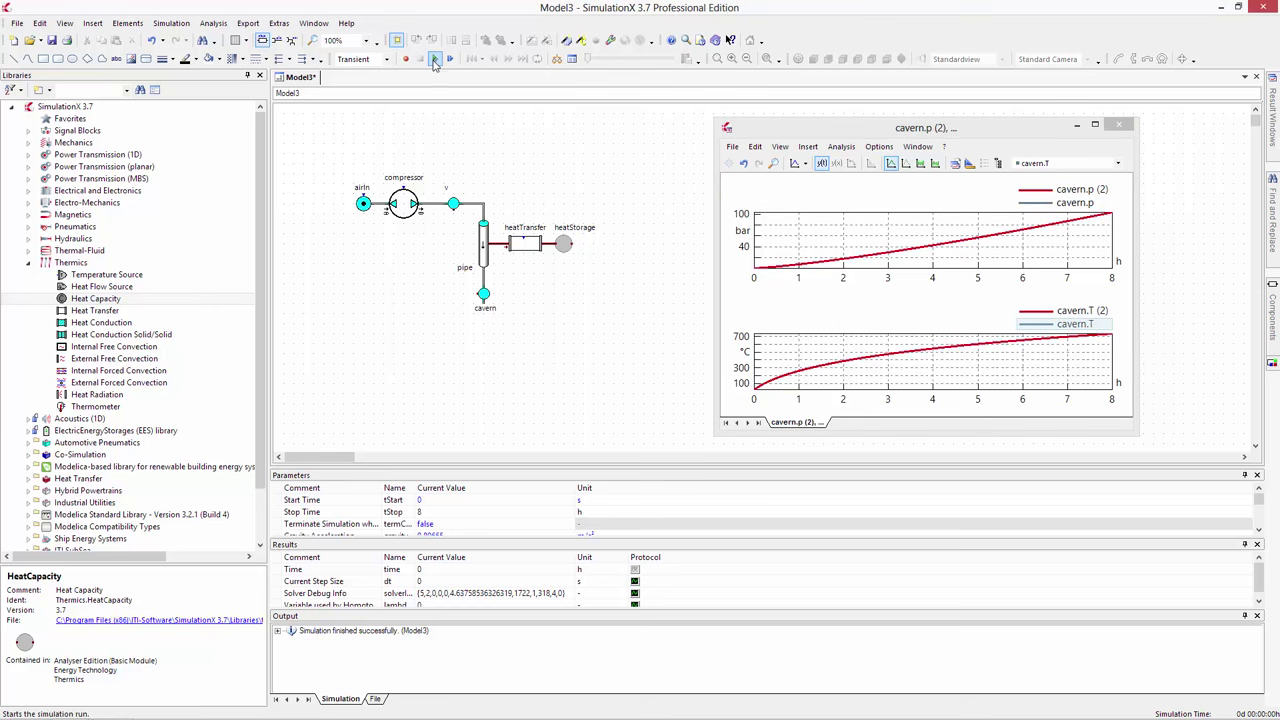
left_click(432, 58)
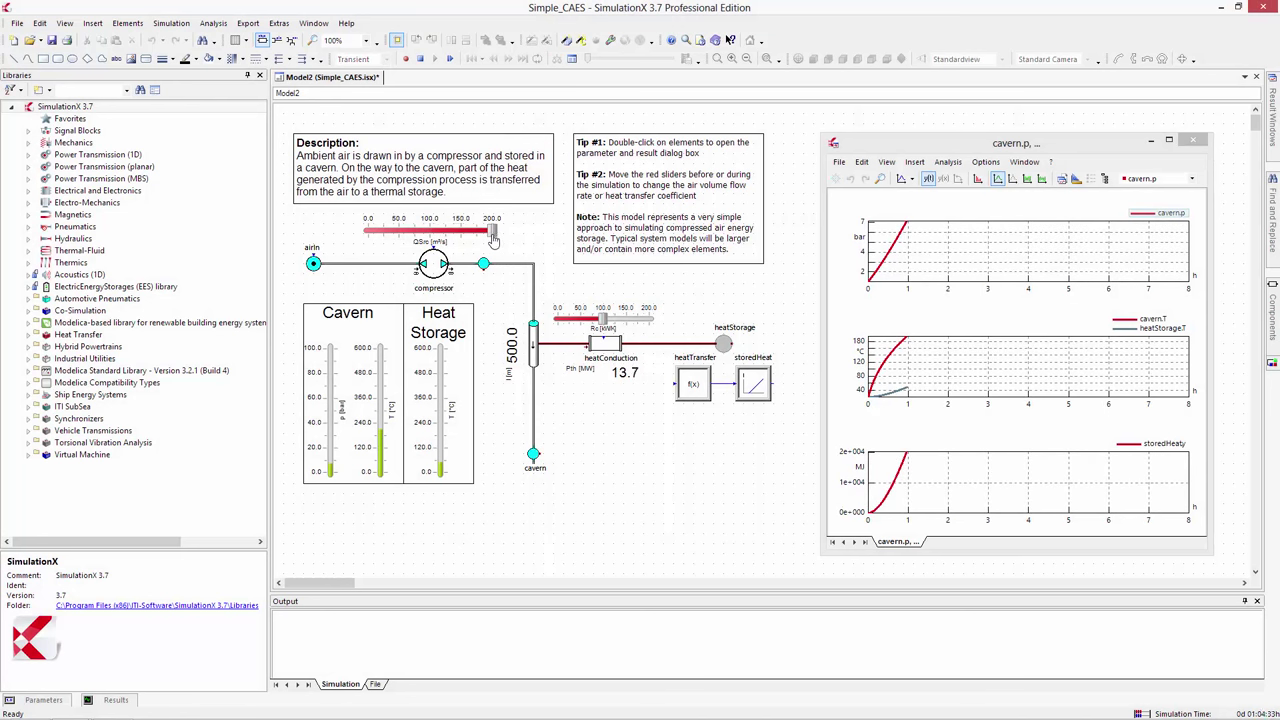
- Lower the heatConduction slider while the Simple_CAES run is in progress
left_click_drag(492, 232, 386, 232)
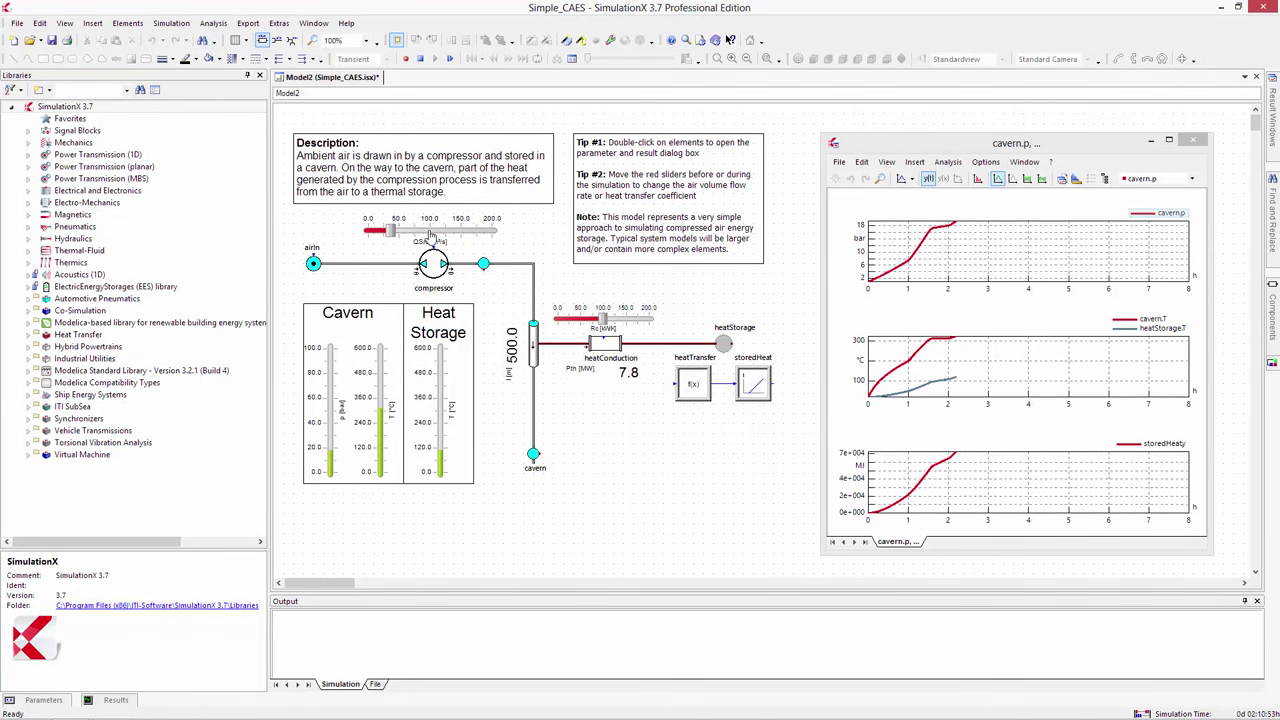
left_click_drag(604, 318, 650, 318)
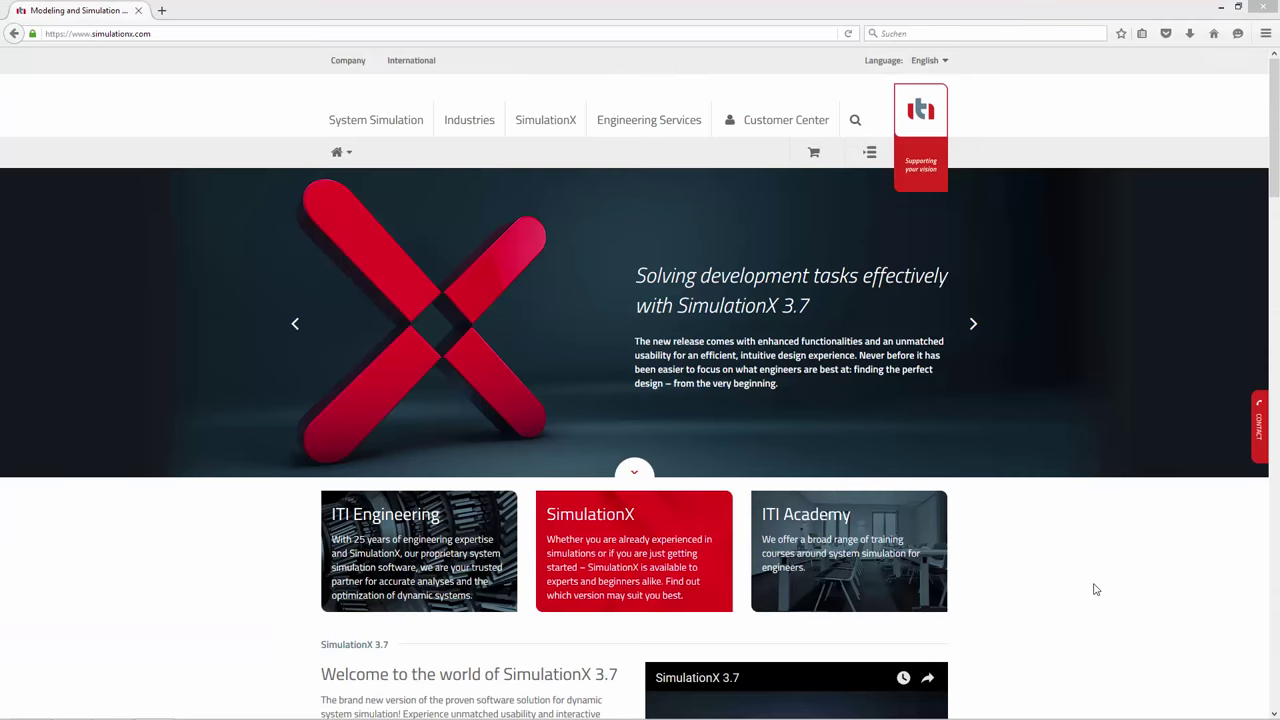
- Reach the free registration form via Customer Center and choose 'interested person' as user group
left_click(784, 120)
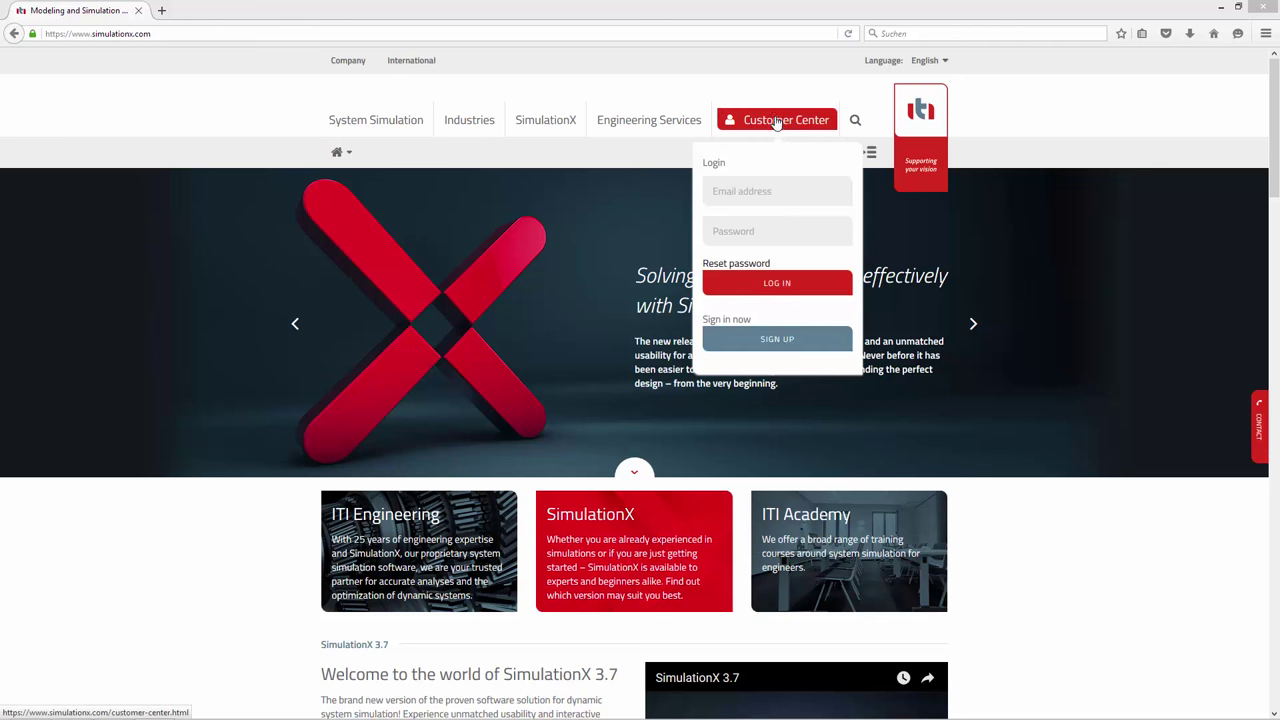
left_click(776, 338)
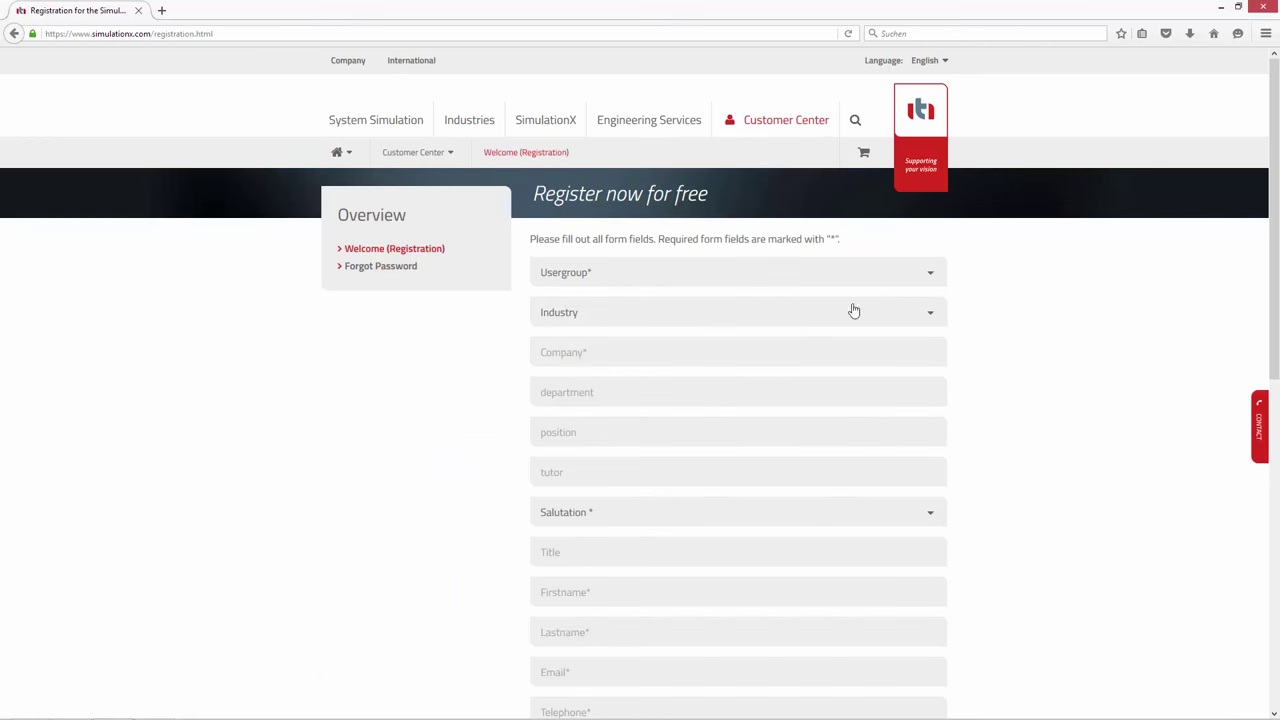
left_click(738, 272)
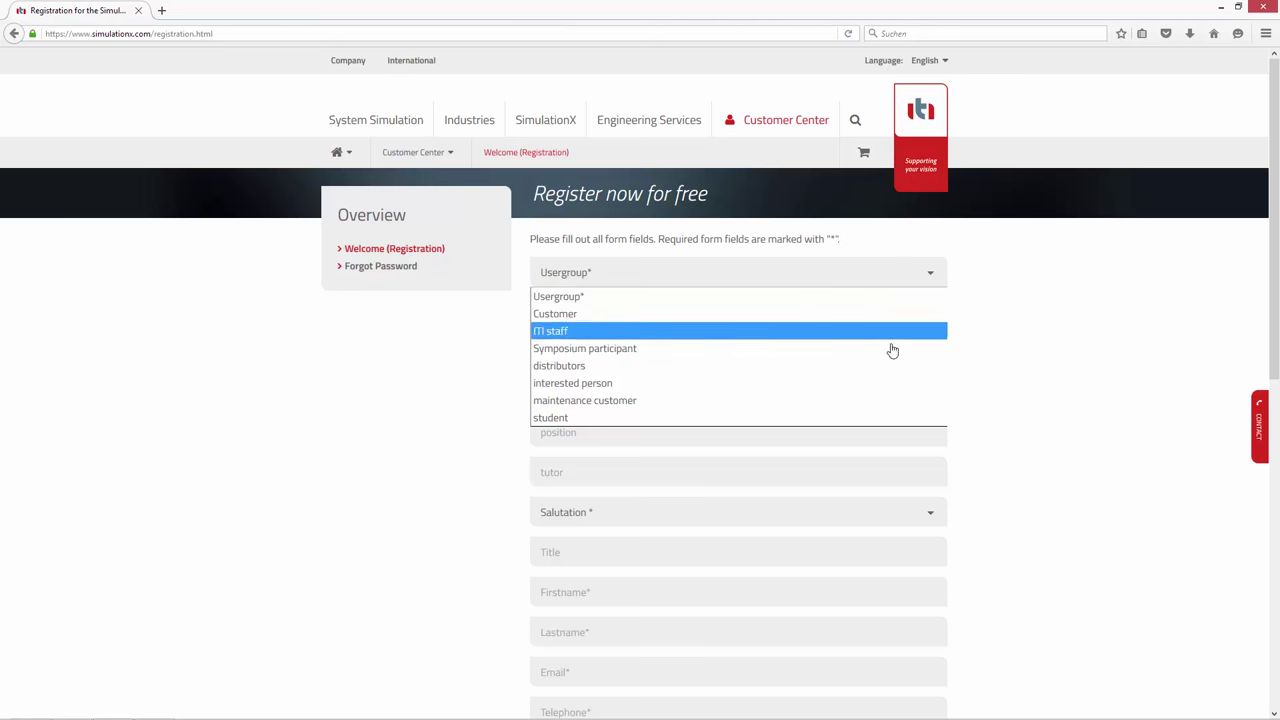
left_click(572, 384)
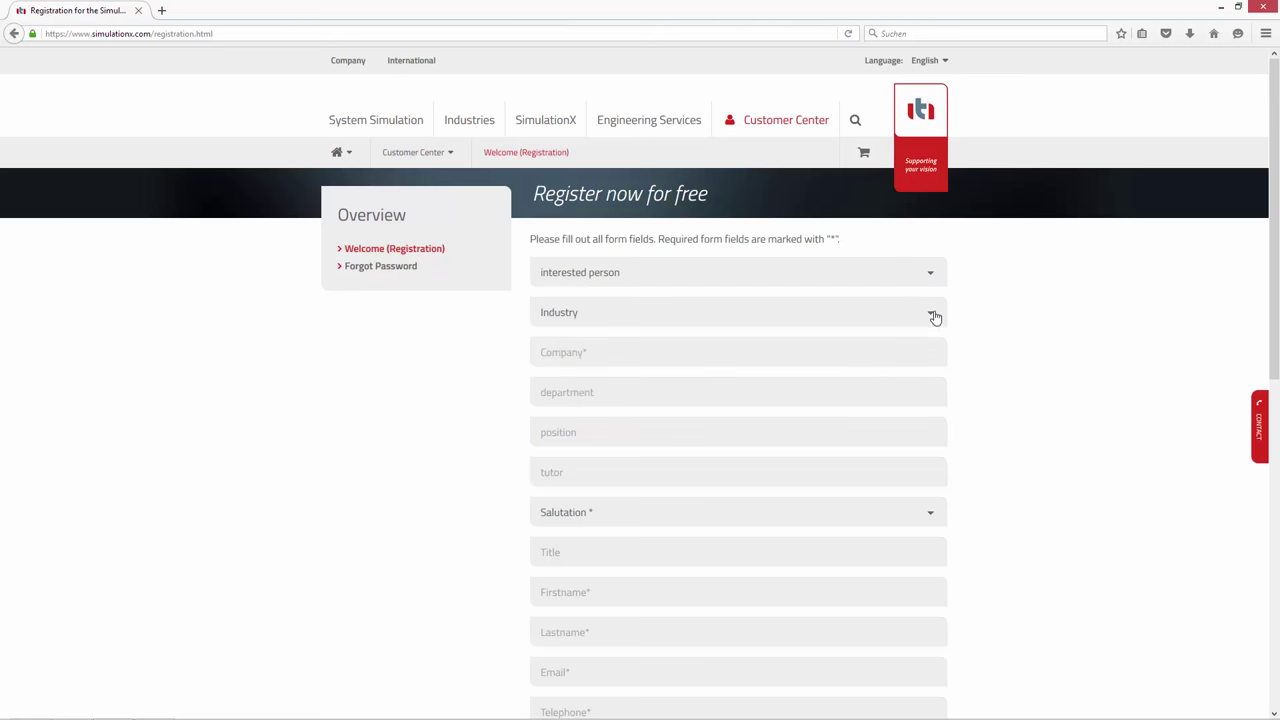
left_click(738, 312)
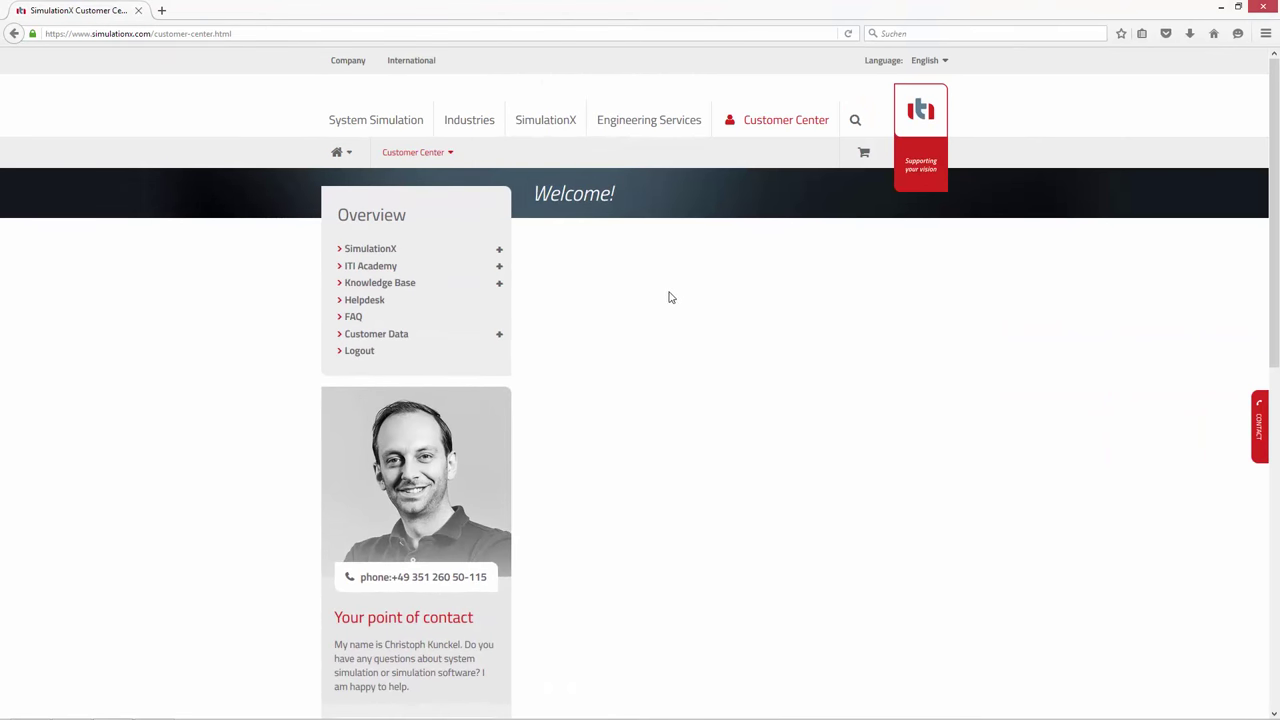
- Expand the ITI Academy and Knowledge Base sections of the Overview sidebar
left_click(372, 248)
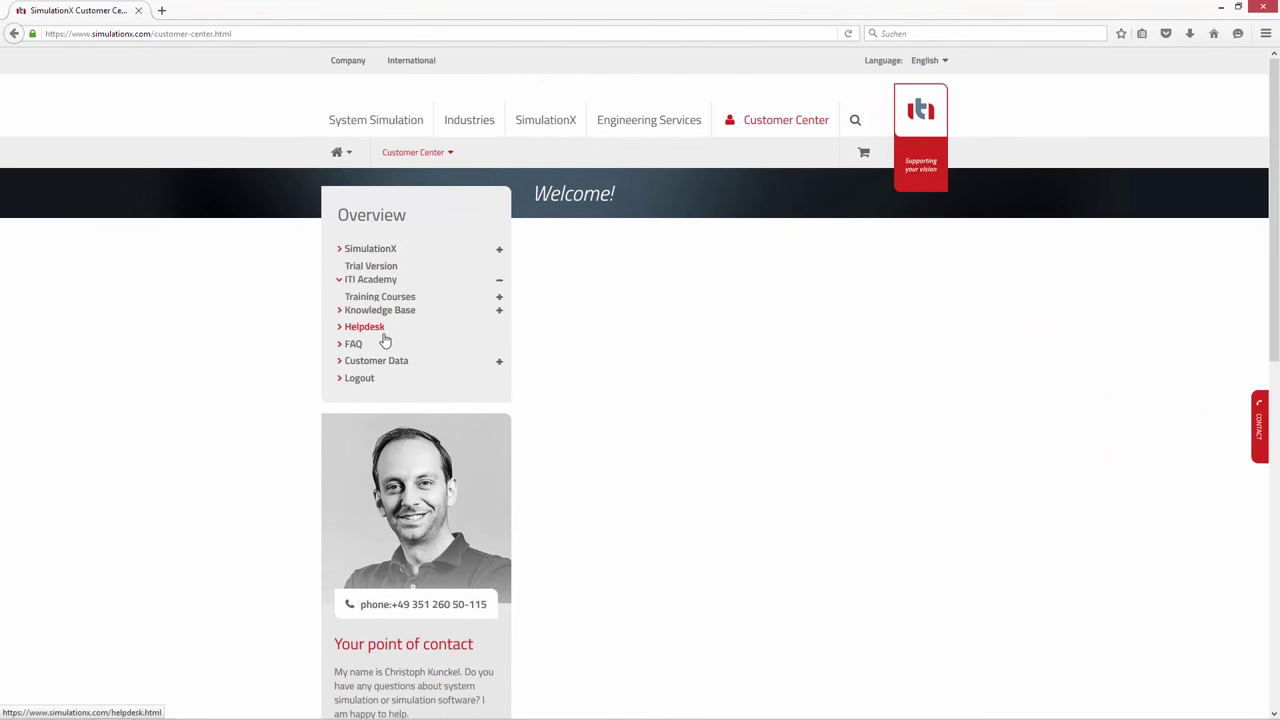
left_click(378, 310)
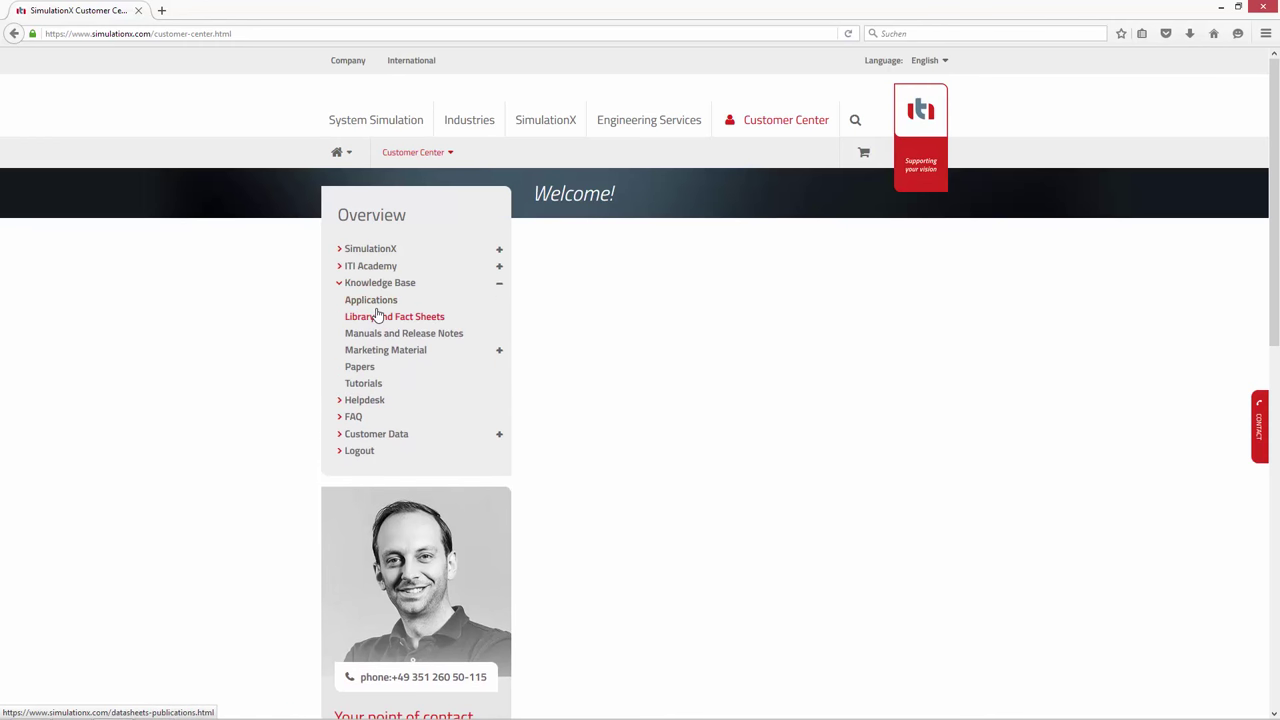